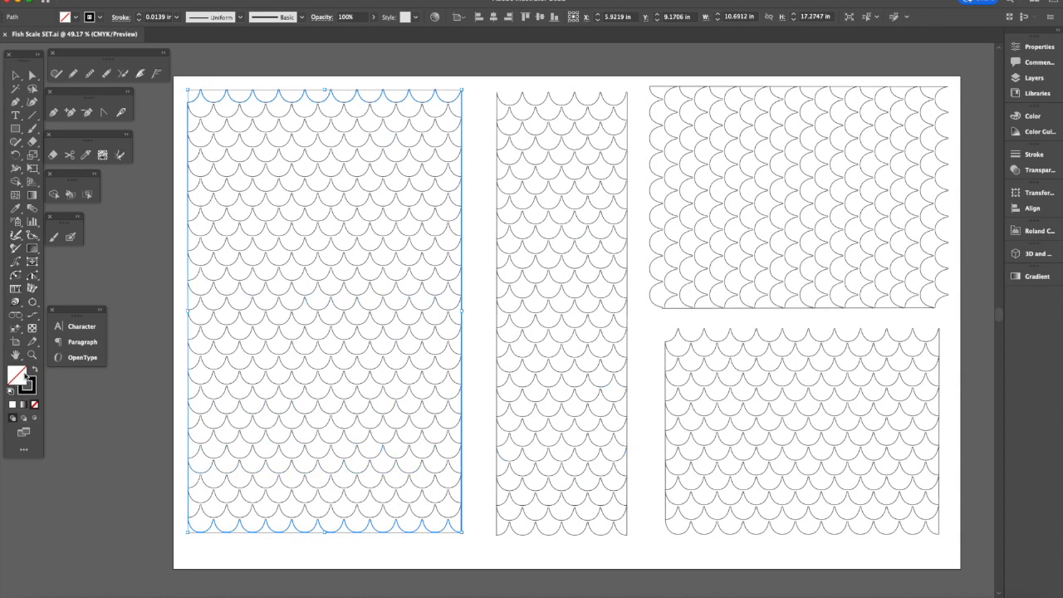
pyautogui.moveTo(417, 226)
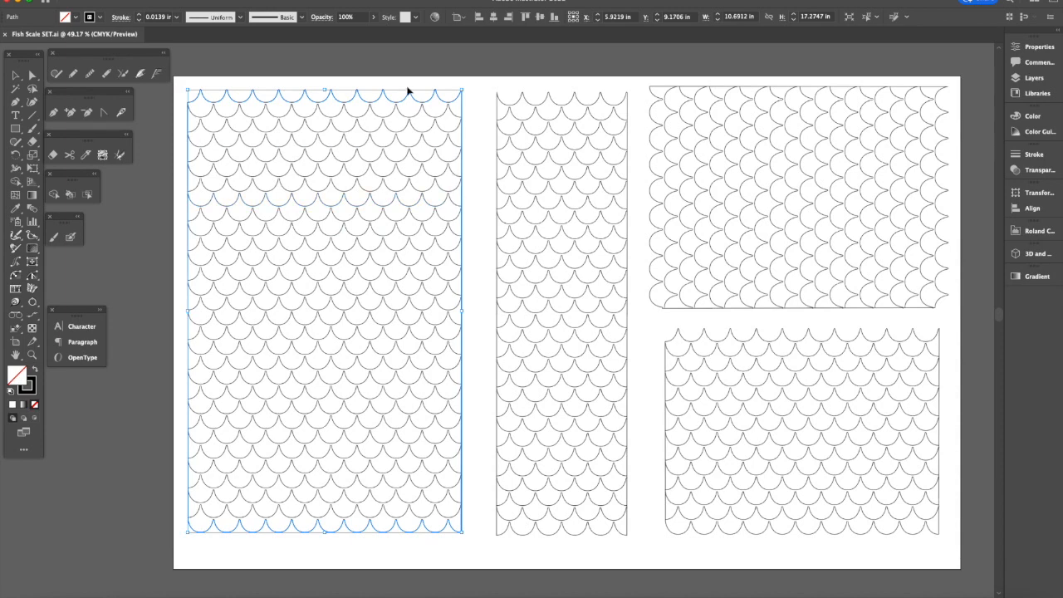
pyautogui.moveTo(469, 415)
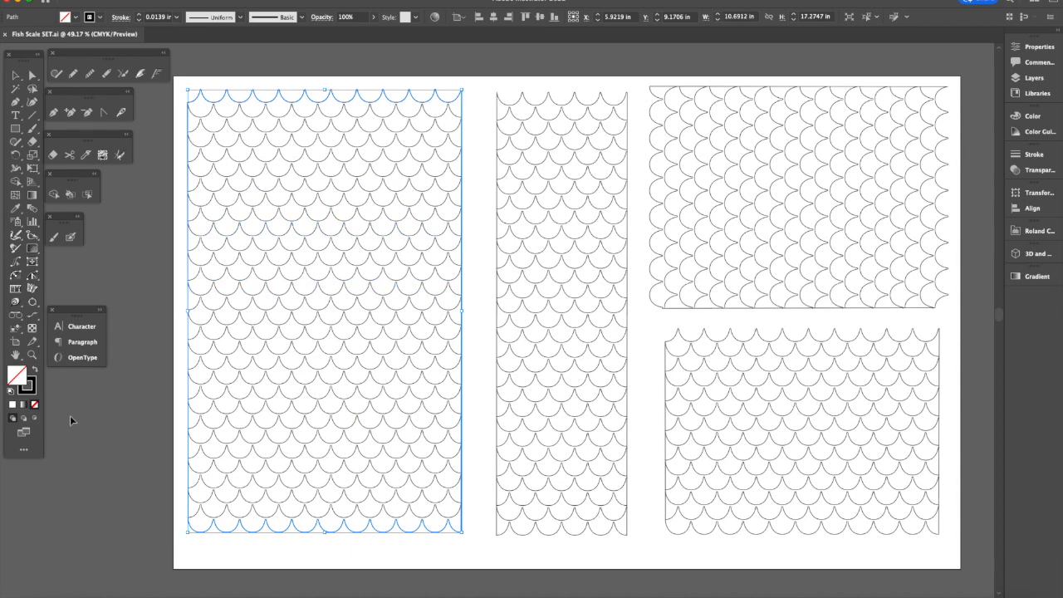
# Preview the left panel filled black, restore its outline, then pick out the Fish Scales.ai file in Finder
pyautogui.click(17, 375)
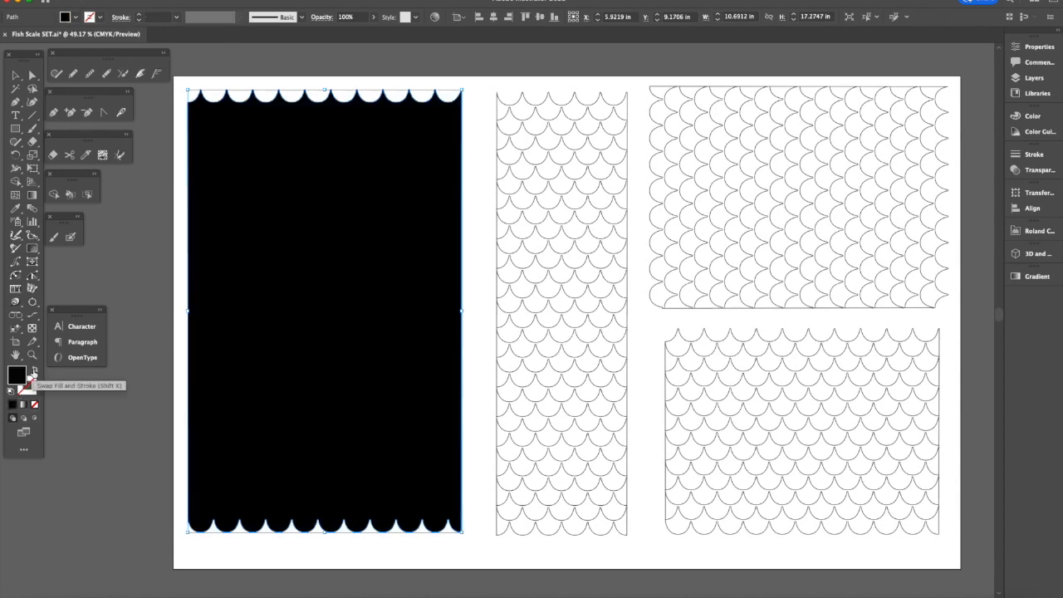
pyautogui.click(33, 382)
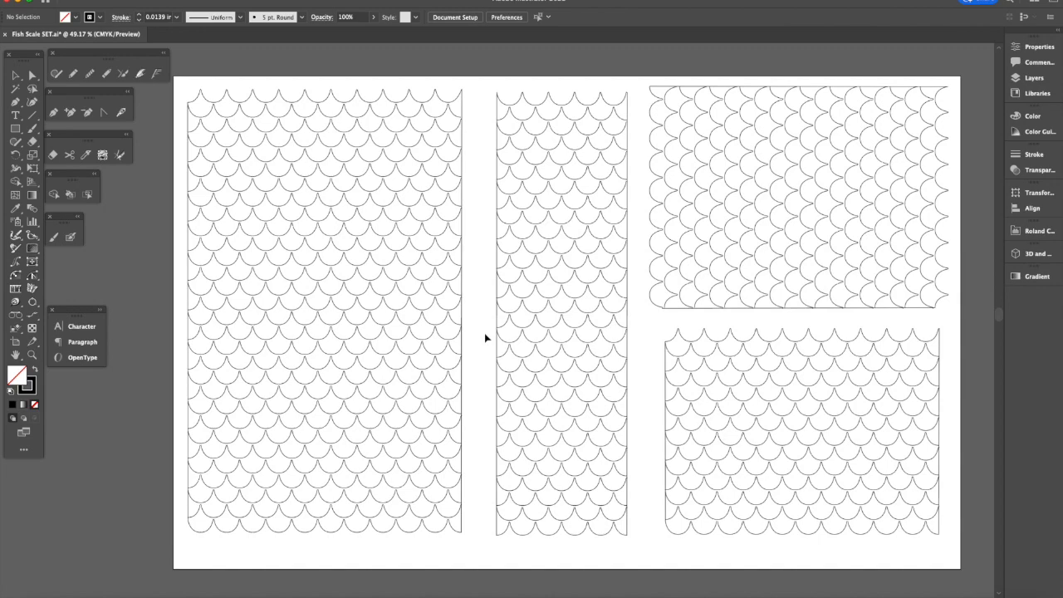
pyautogui.moveTo(409, 465)
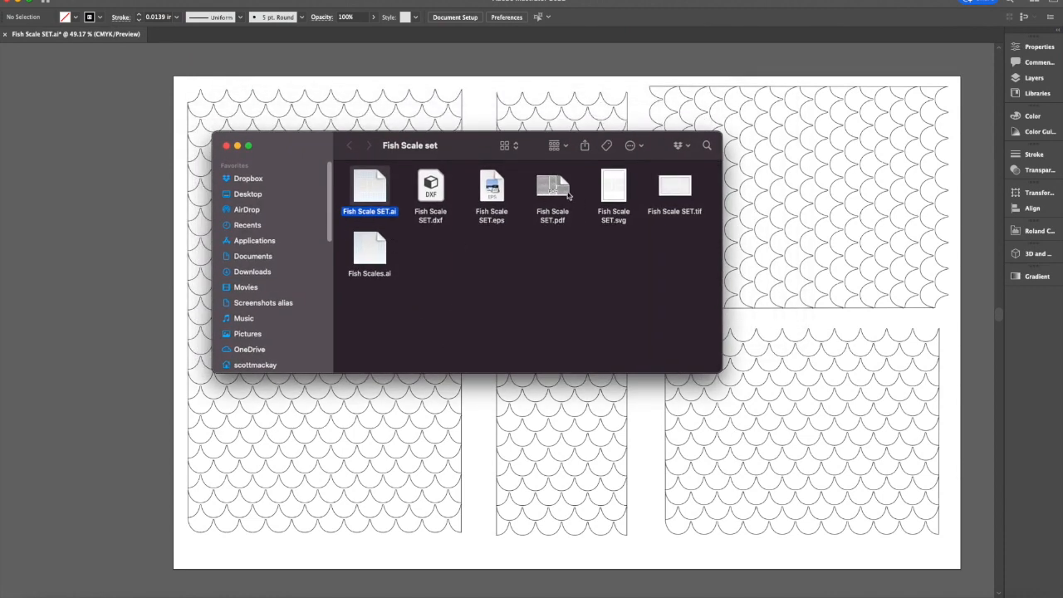
pyautogui.moveTo(399, 203)
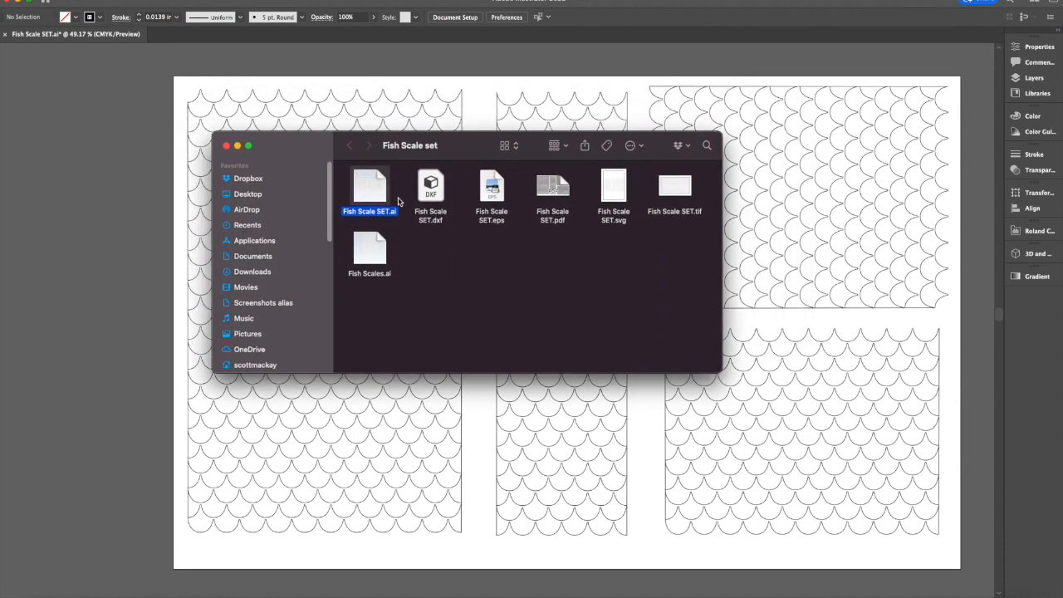
pyautogui.moveTo(418, 208)
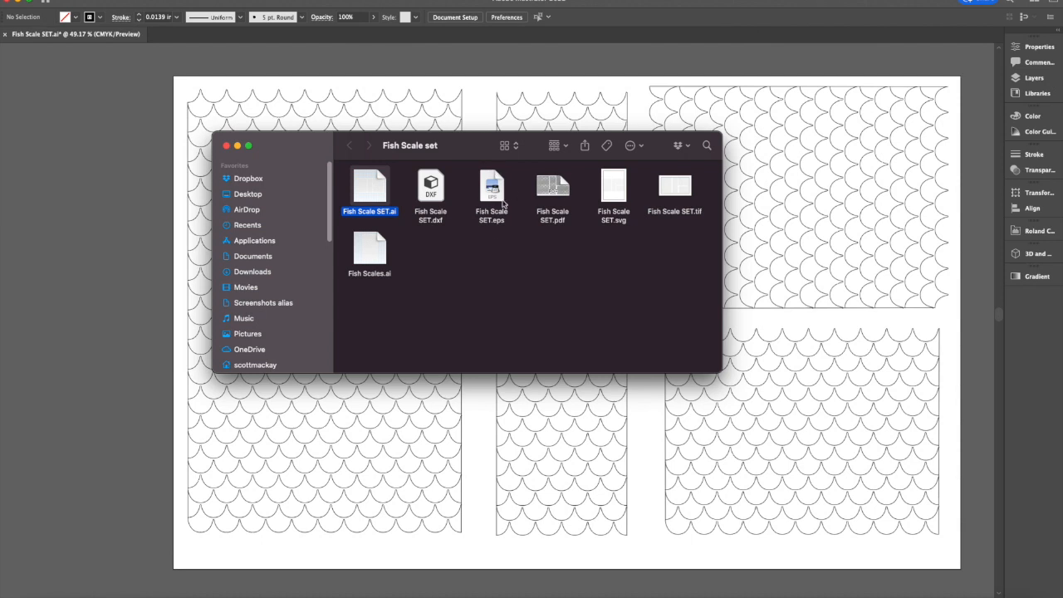
pyautogui.moveTo(641, 234)
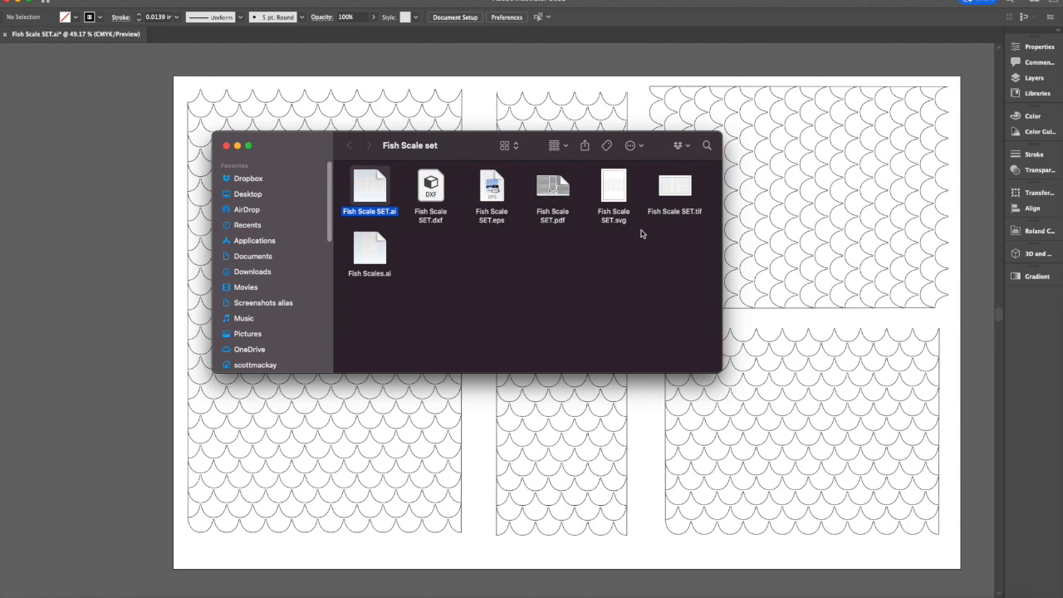
pyautogui.moveTo(679, 236)
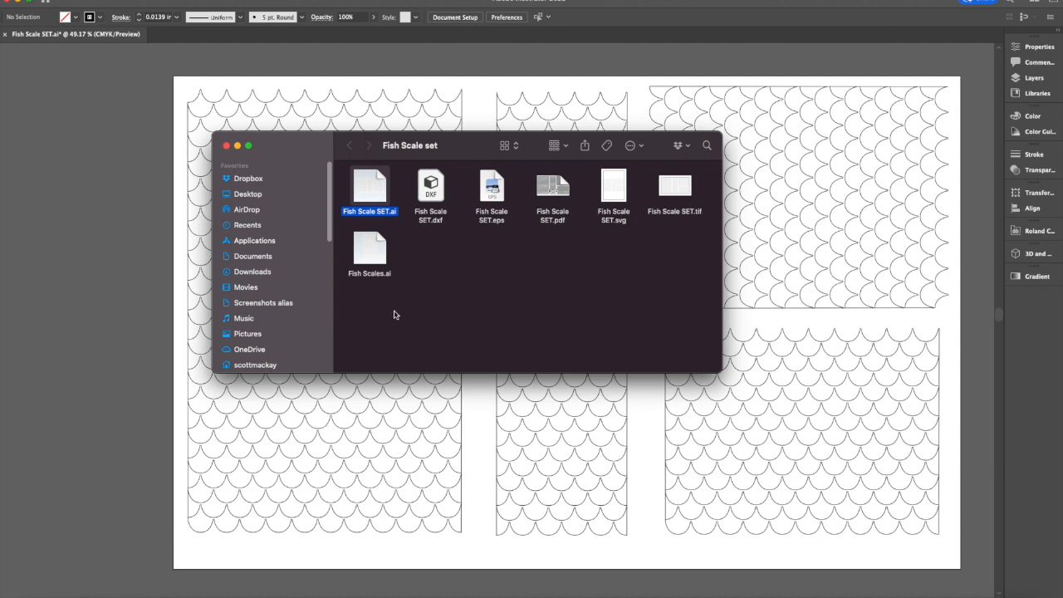
pyautogui.moveTo(545, 241)
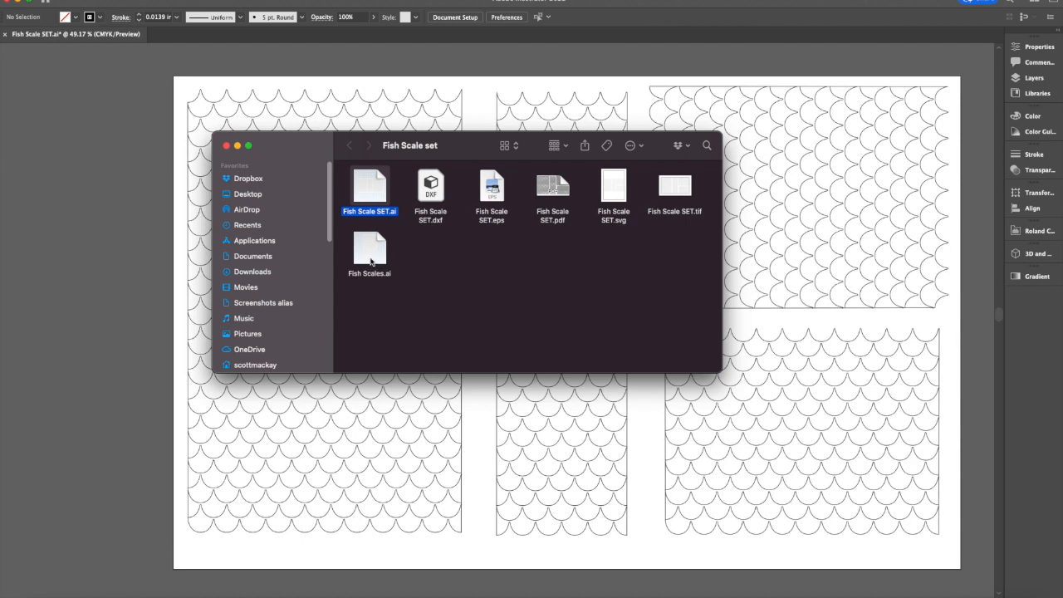
pyautogui.click(369, 249)
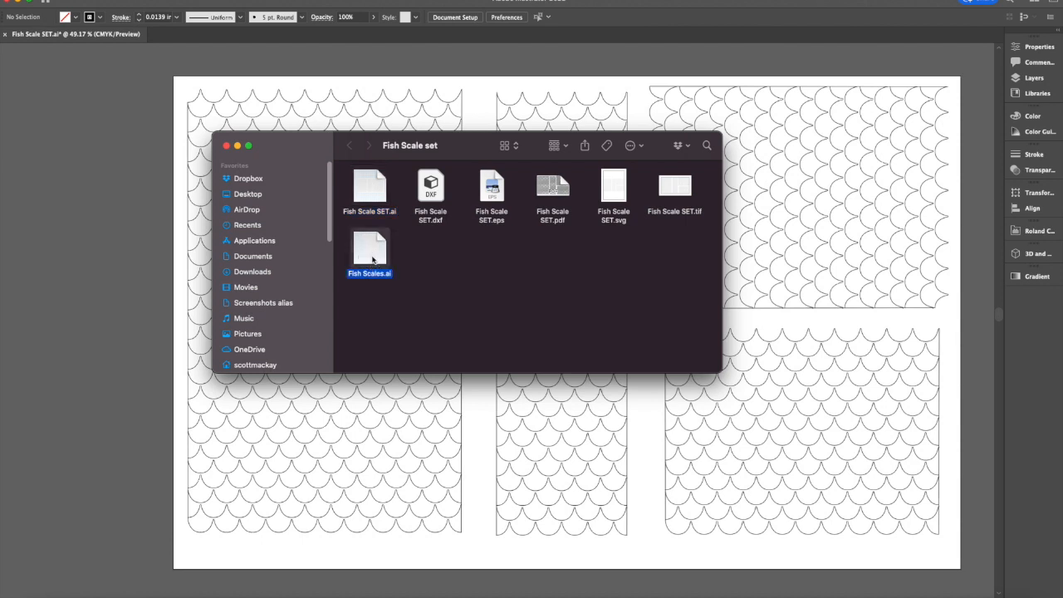
pyautogui.click(369, 191)
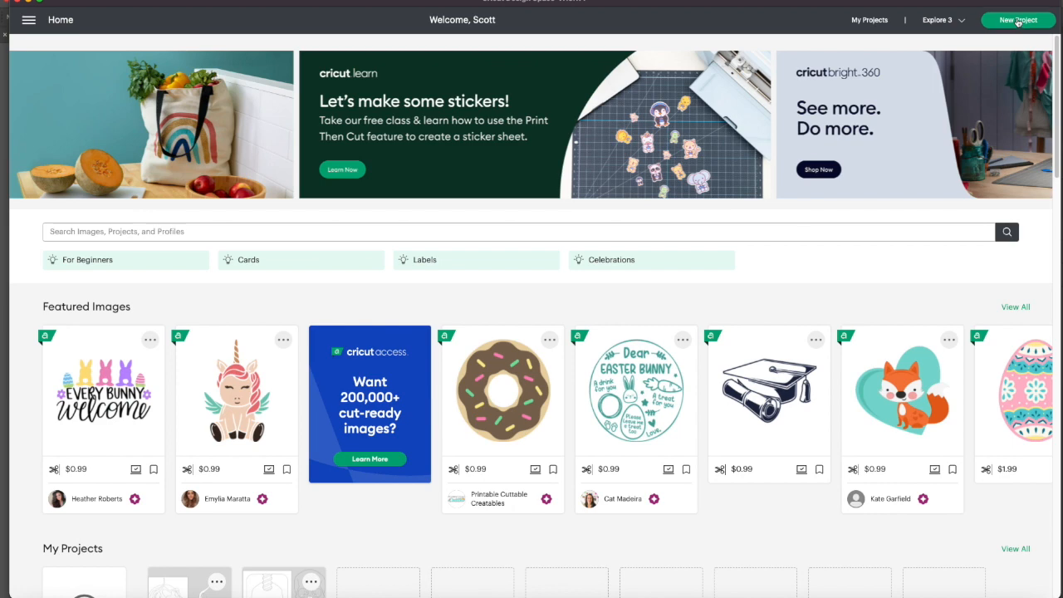
# Start a new blank Untitled project and bring up the Projects catalogue from the left toolbar
pyautogui.click(1016, 20)
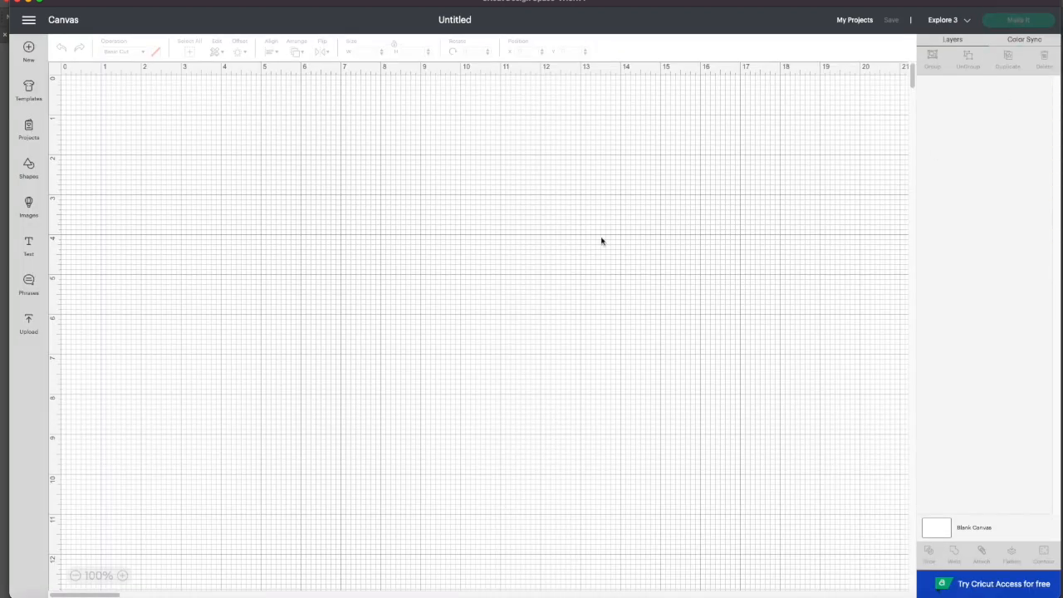
pyautogui.click(28, 20)
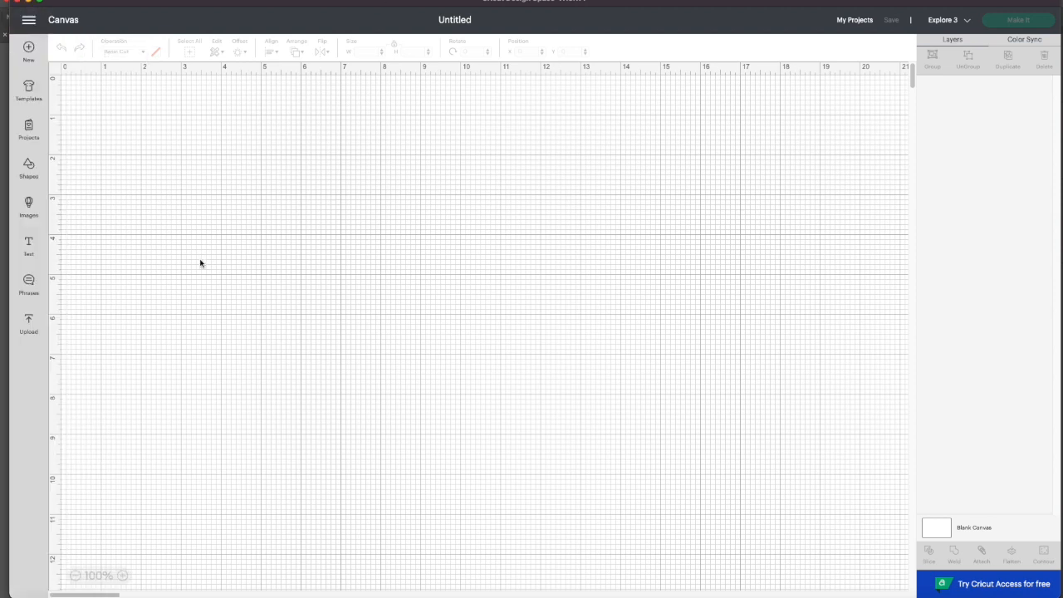
pyautogui.click(29, 131)
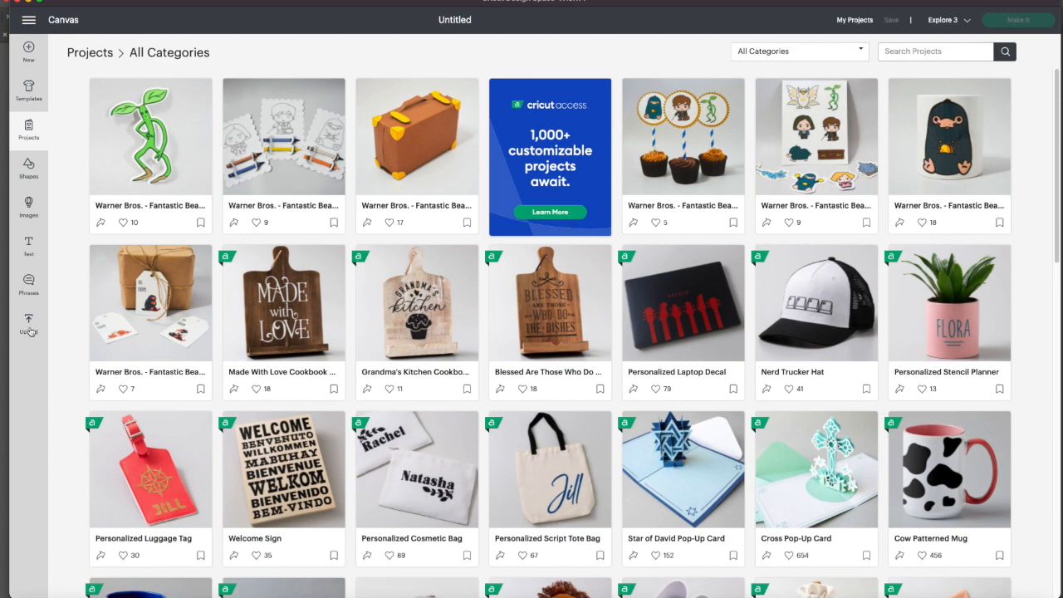
# Go to the Upload page and browse into the Fish Scale set folder on the computer
pyautogui.click(28, 324)
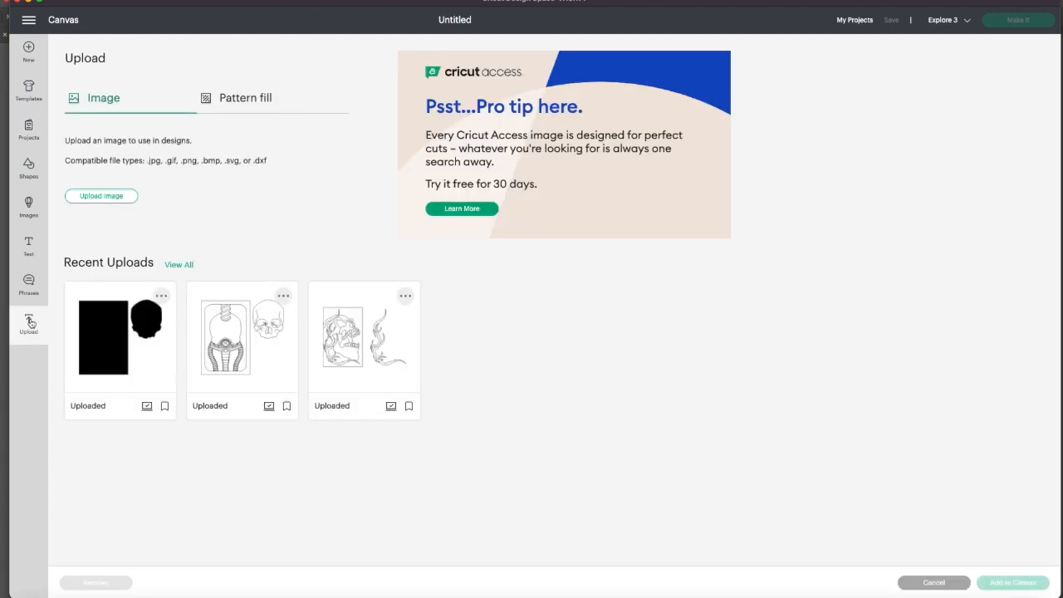
pyautogui.moveTo(316, 165)
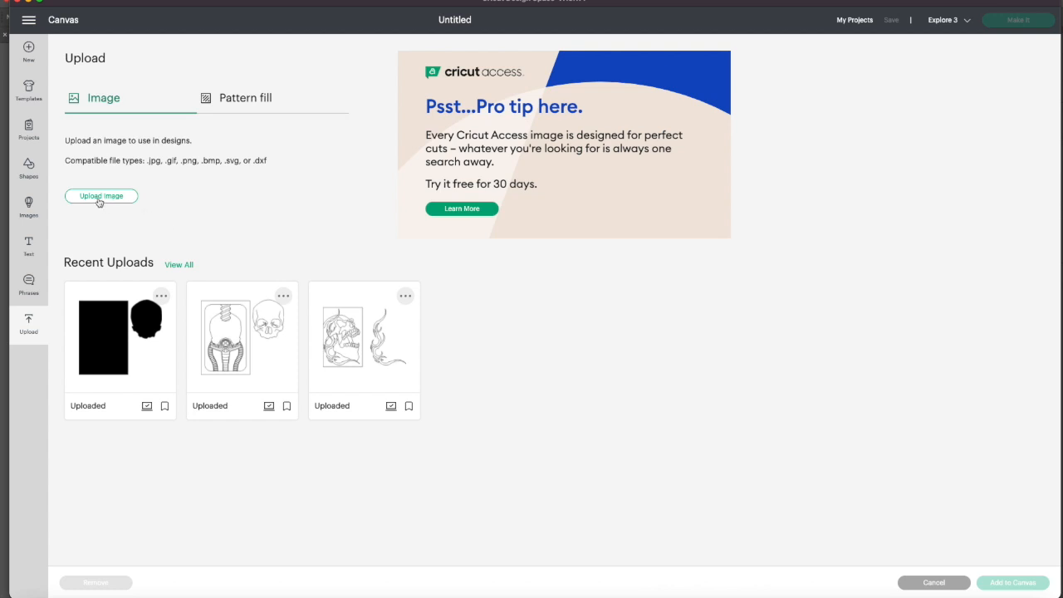
pyautogui.click(100, 196)
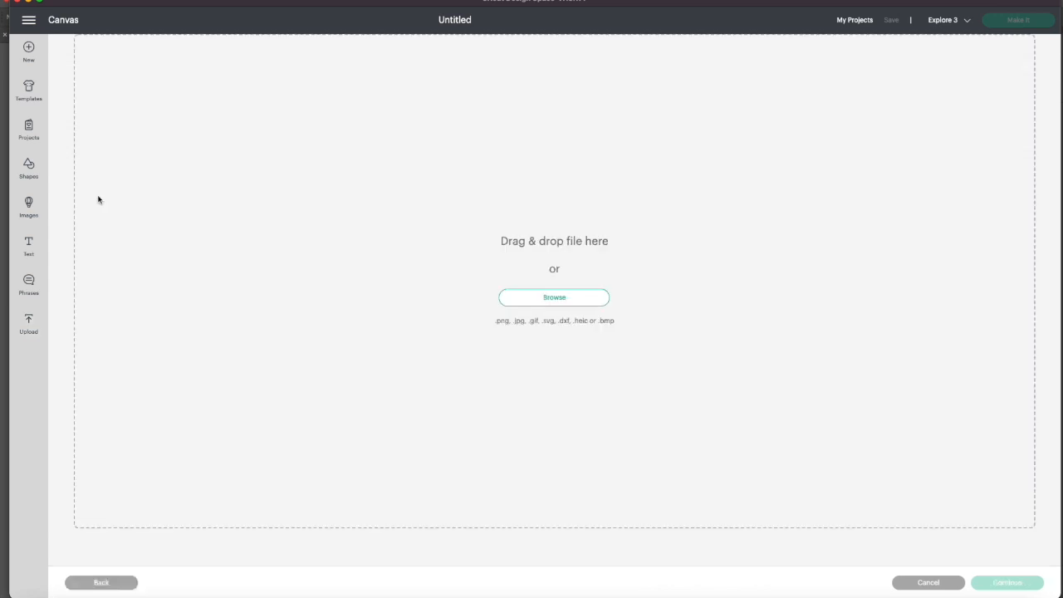
pyautogui.moveTo(555, 307)
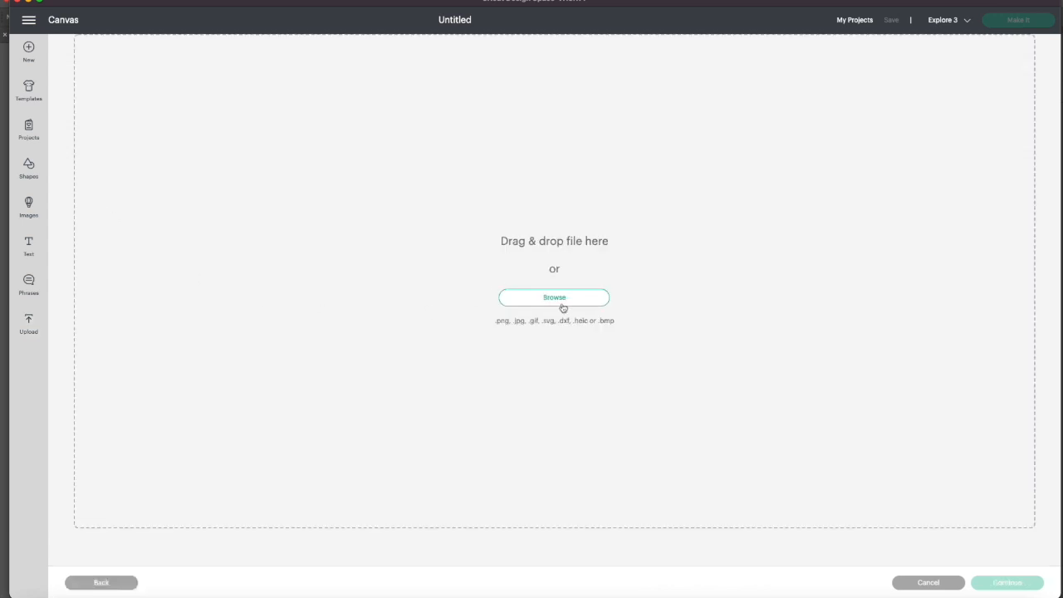
pyautogui.click(554, 298)
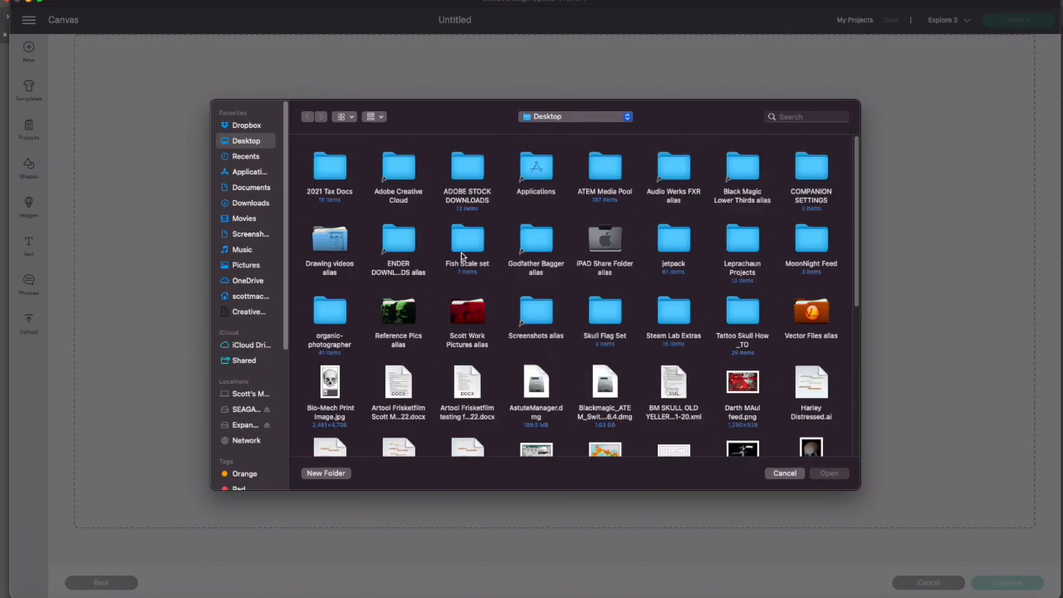
pyautogui.doubleClick(466, 240)
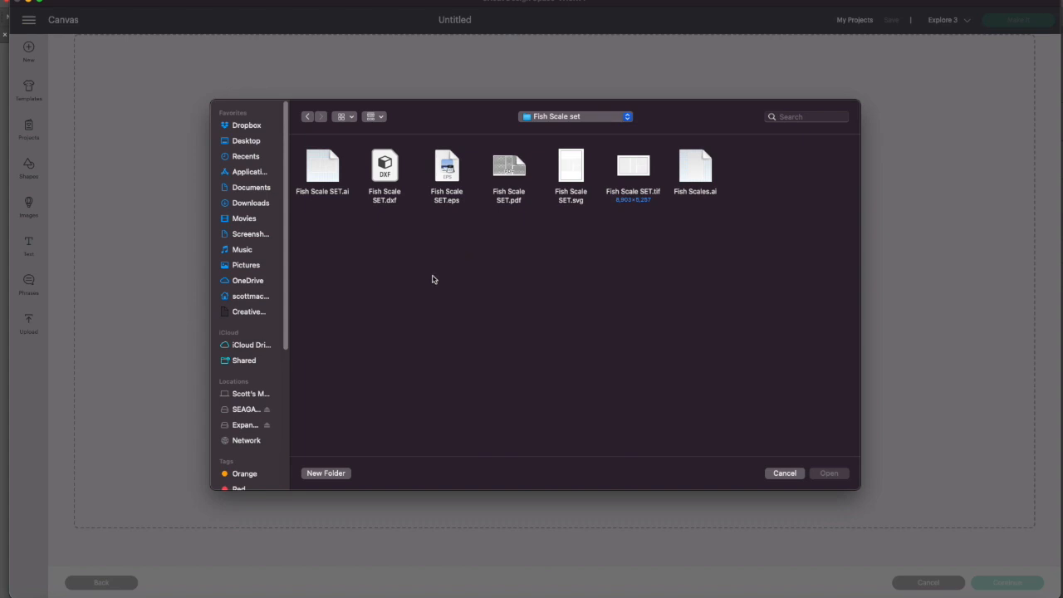
pyautogui.moveTo(456, 259)
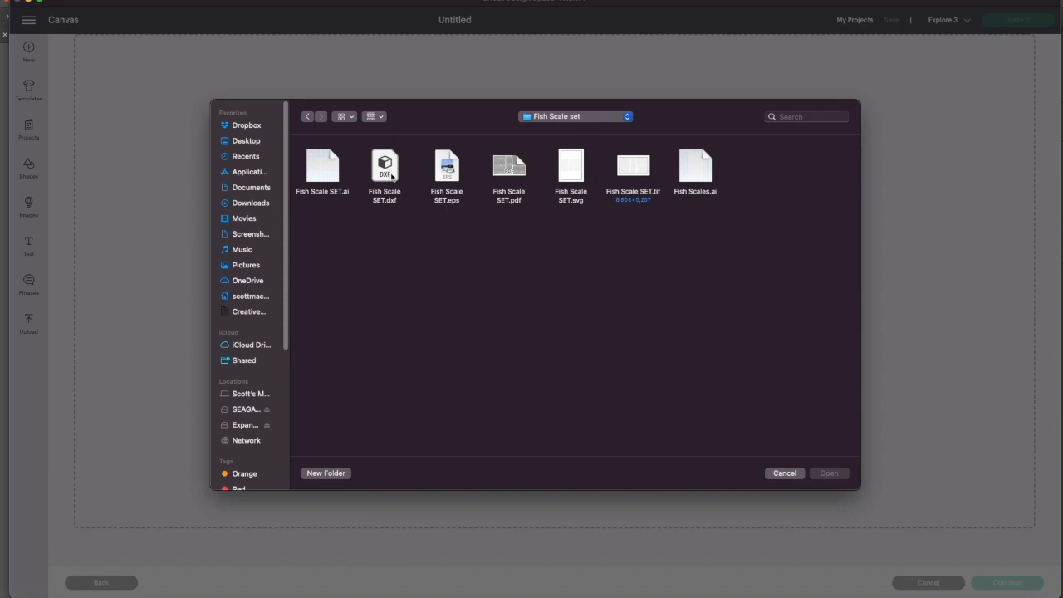
# Choose Fish Scale SET.dxf and upload it so it appears first among Recent Uploads
pyautogui.click(386, 167)
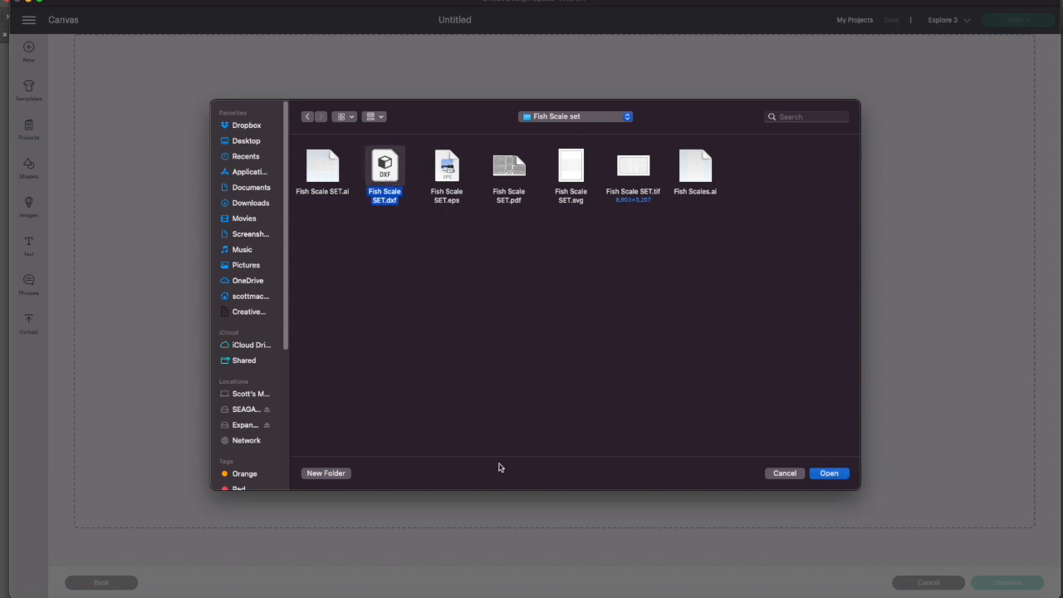
pyautogui.click(828, 471)
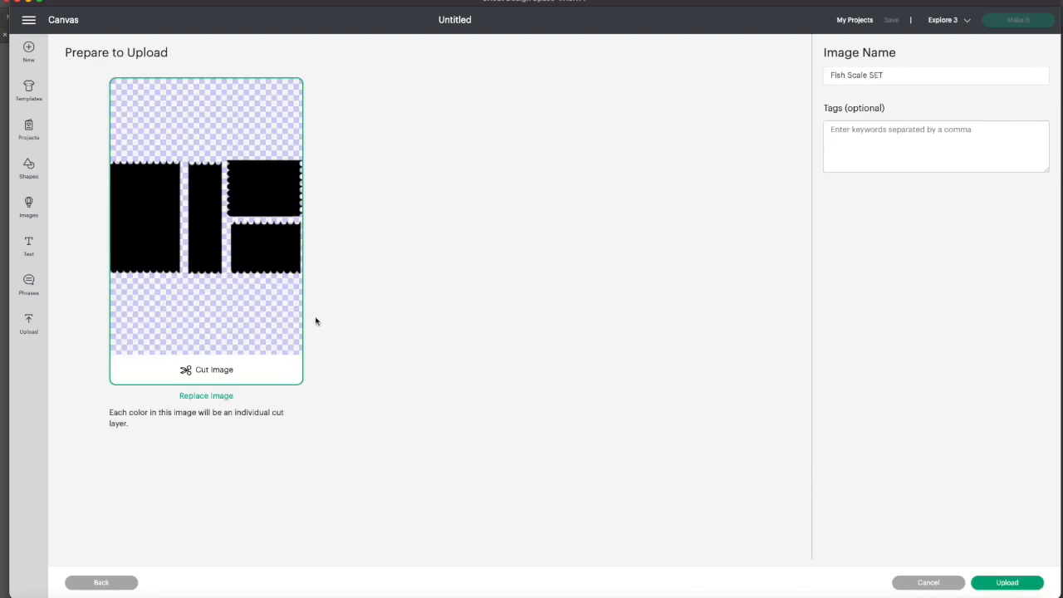
pyautogui.moveTo(220, 333)
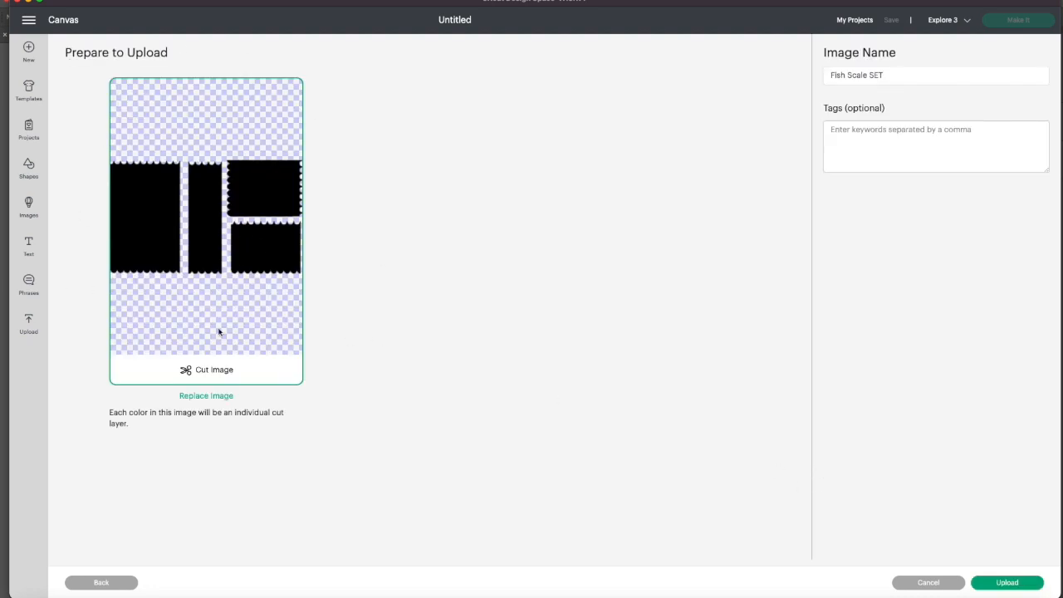
pyautogui.moveTo(208, 332)
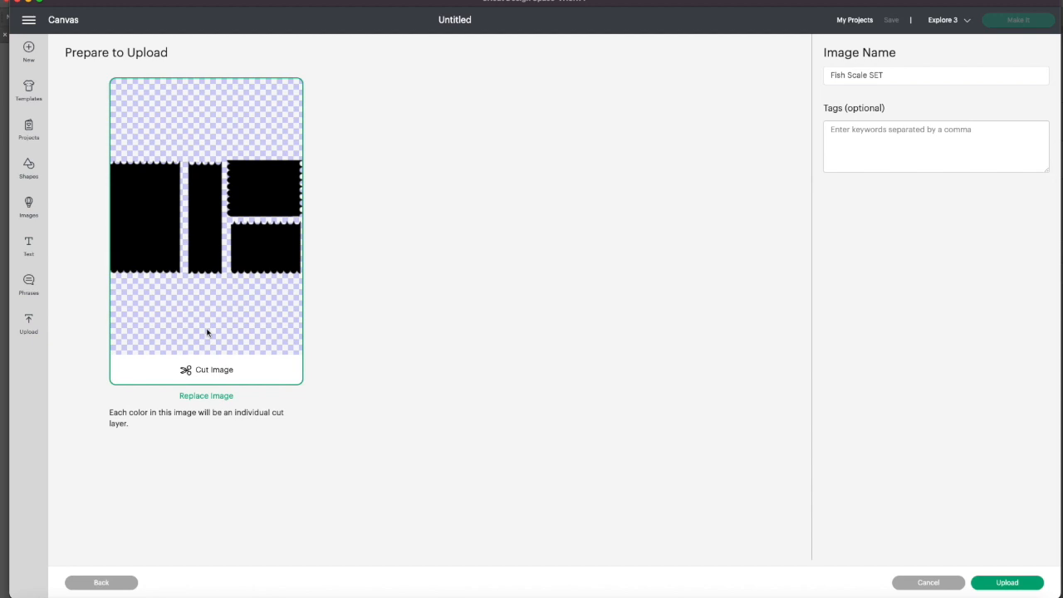
pyautogui.moveTo(216, 438)
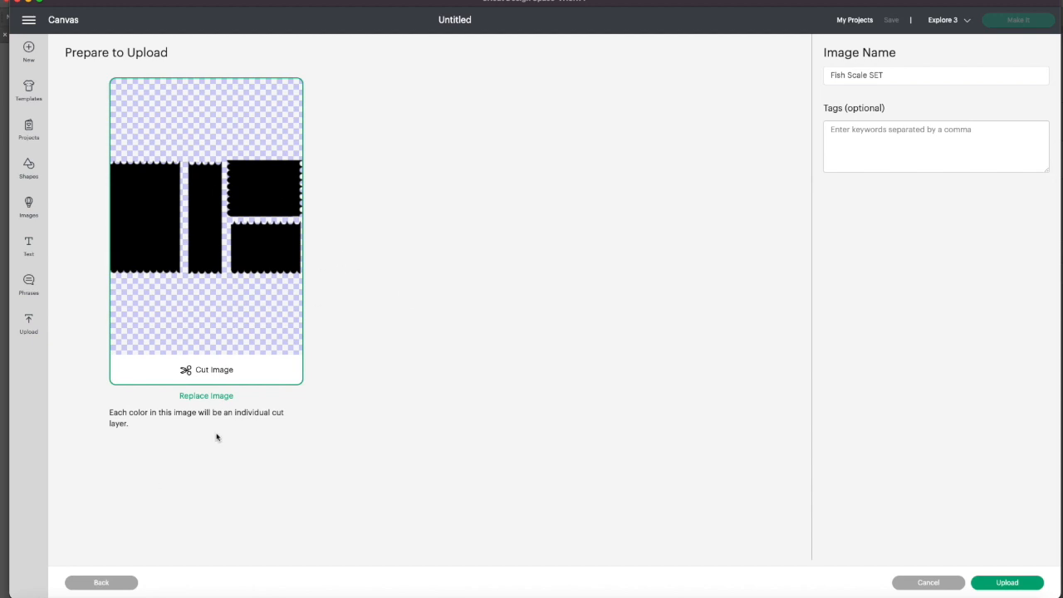
pyautogui.moveTo(131, 424)
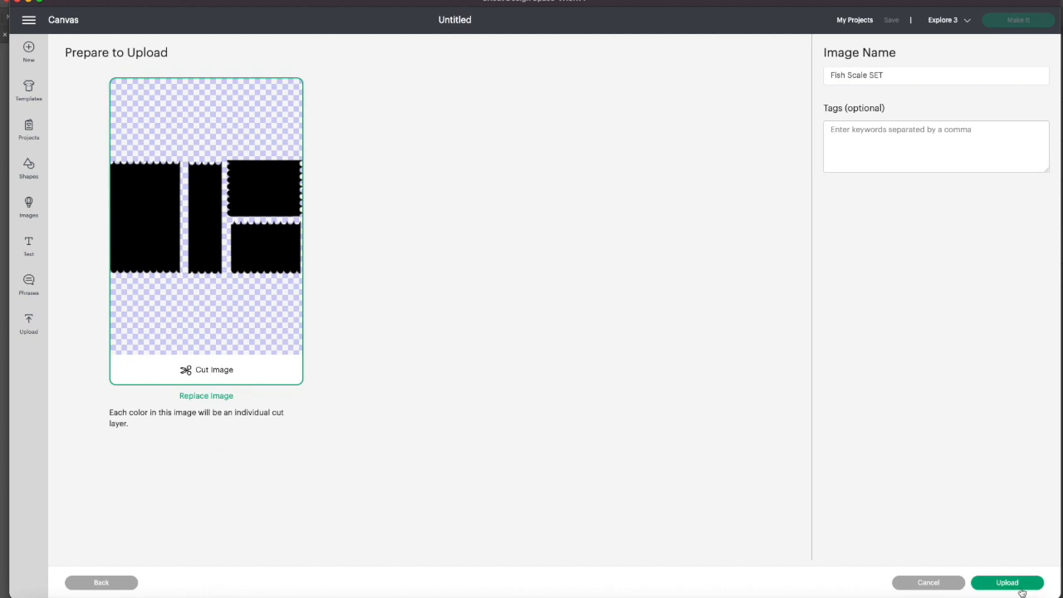
pyautogui.click(1006, 582)
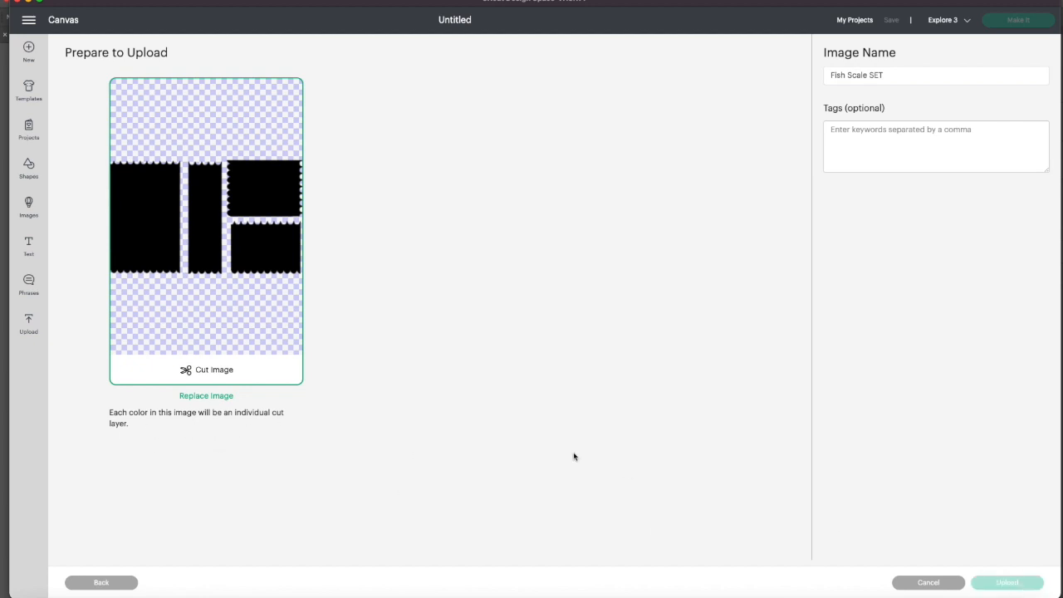
pyautogui.click(1006, 581)
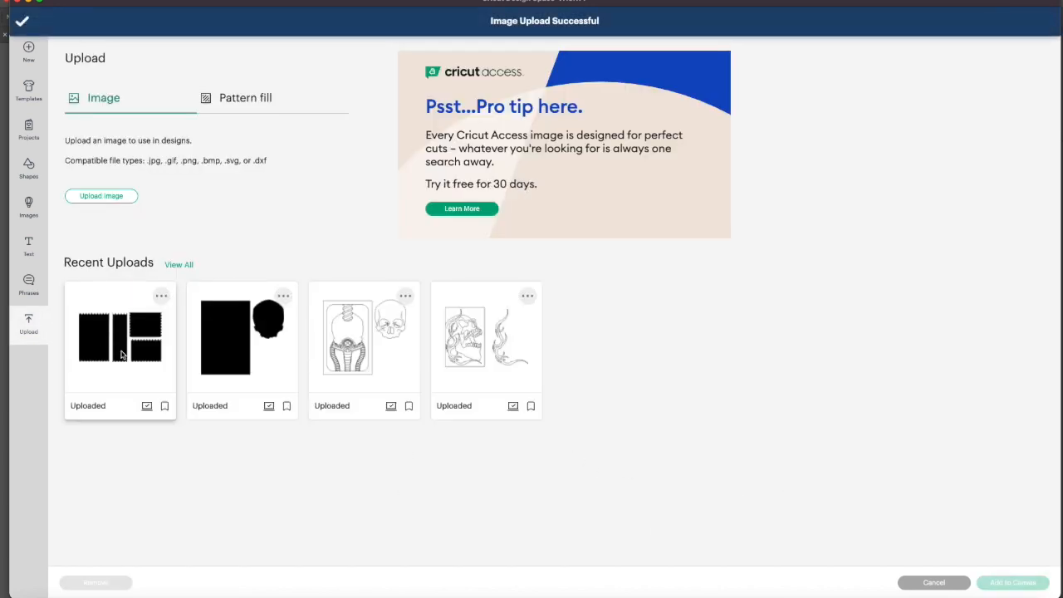
# Upload the Fish Scale SET.svg file through Browse, Continue and Upload
pyautogui.click(101, 196)
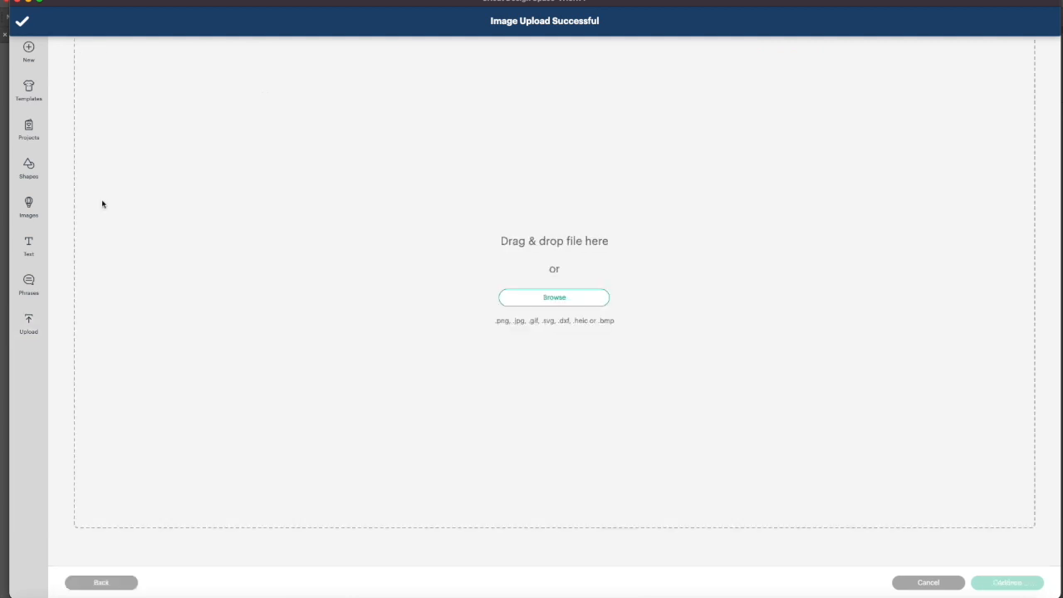
pyautogui.click(555, 297)
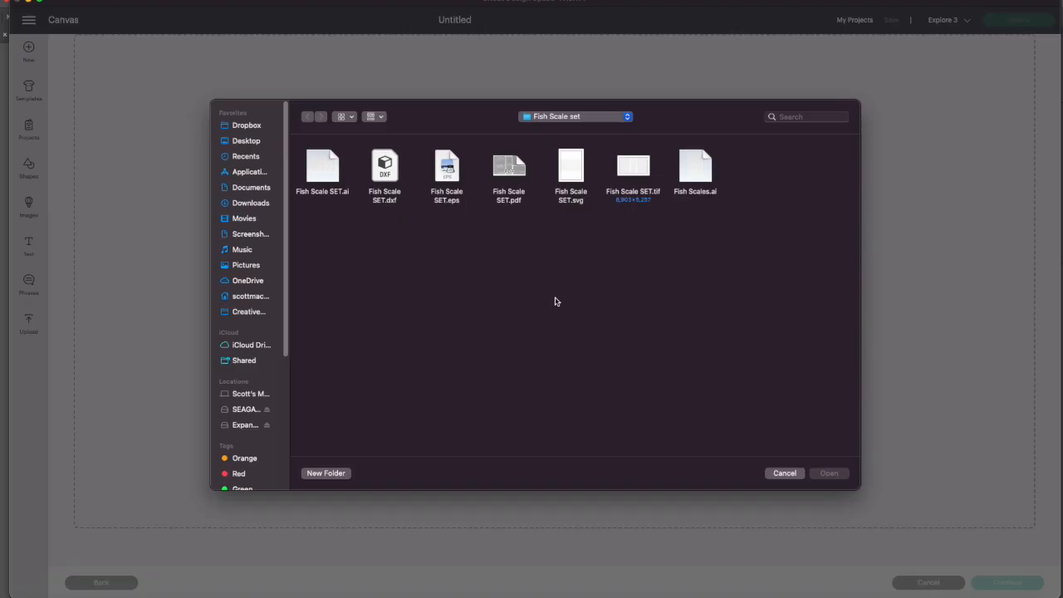
pyautogui.click(571, 166)
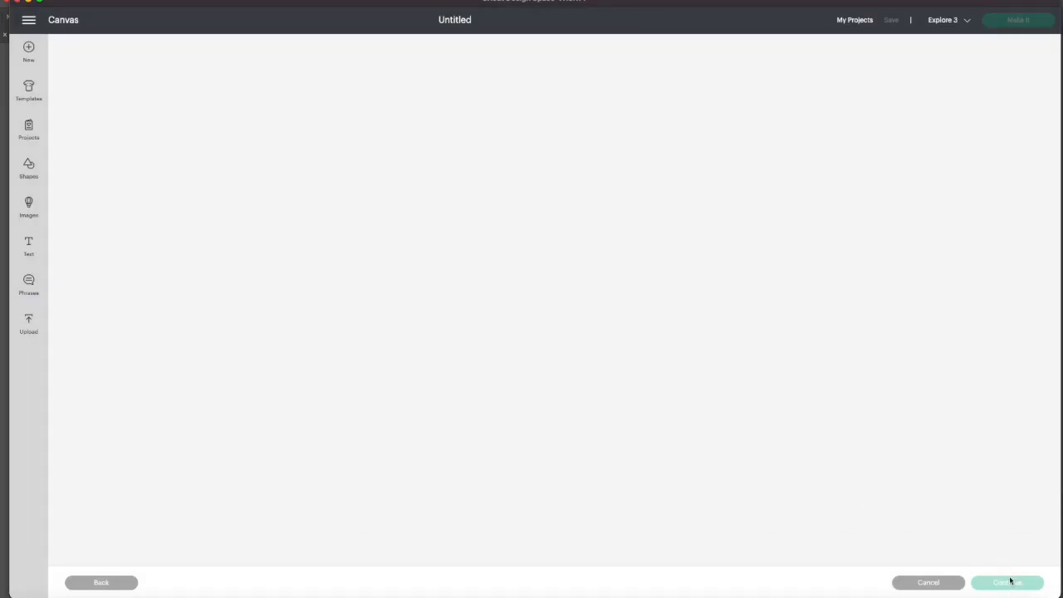
pyautogui.click(1006, 581)
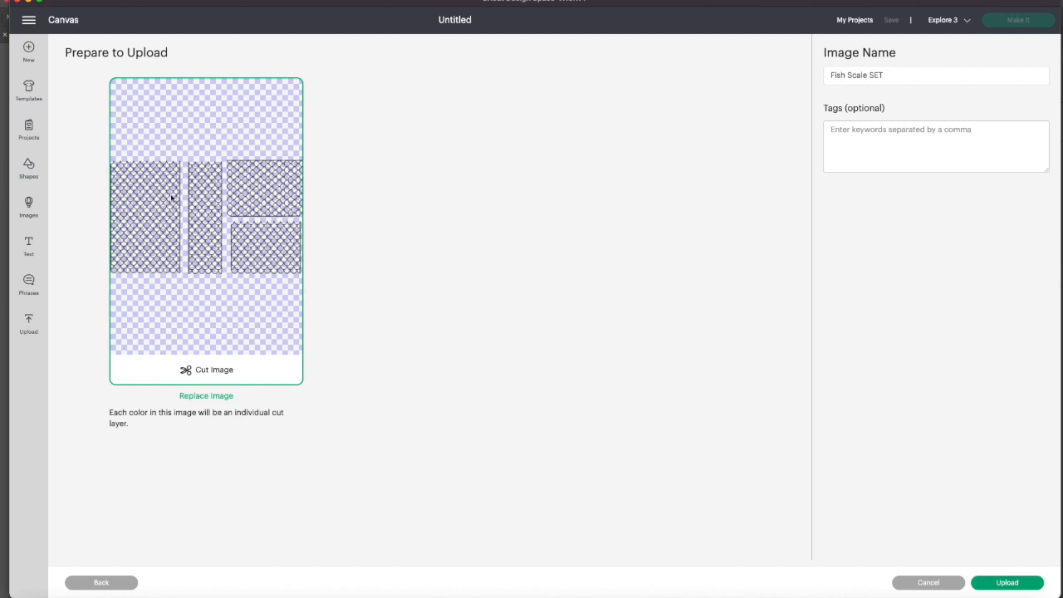
pyautogui.click(1006, 581)
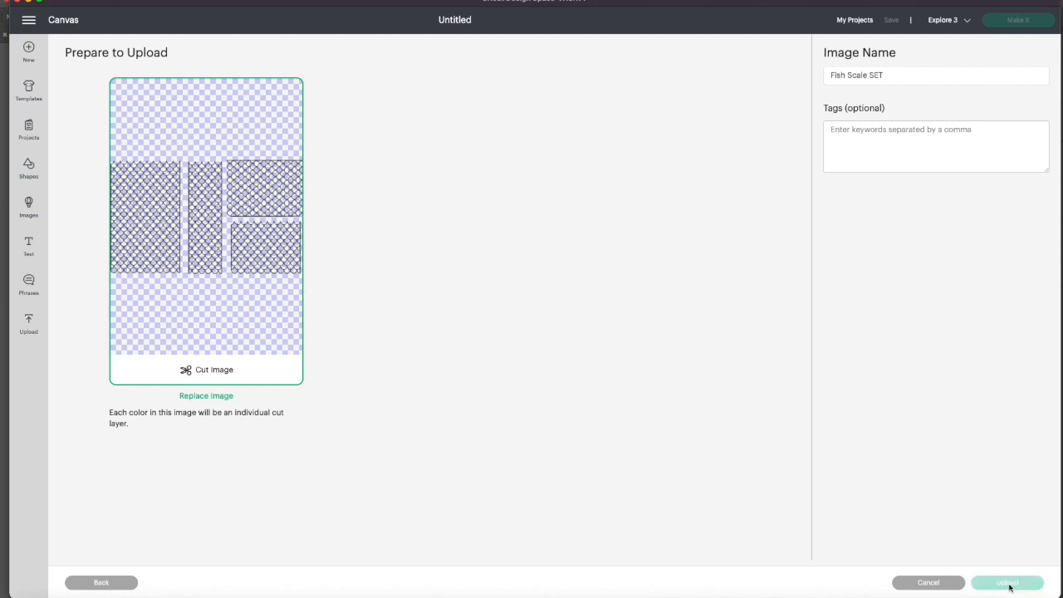
pyautogui.click(1007, 581)
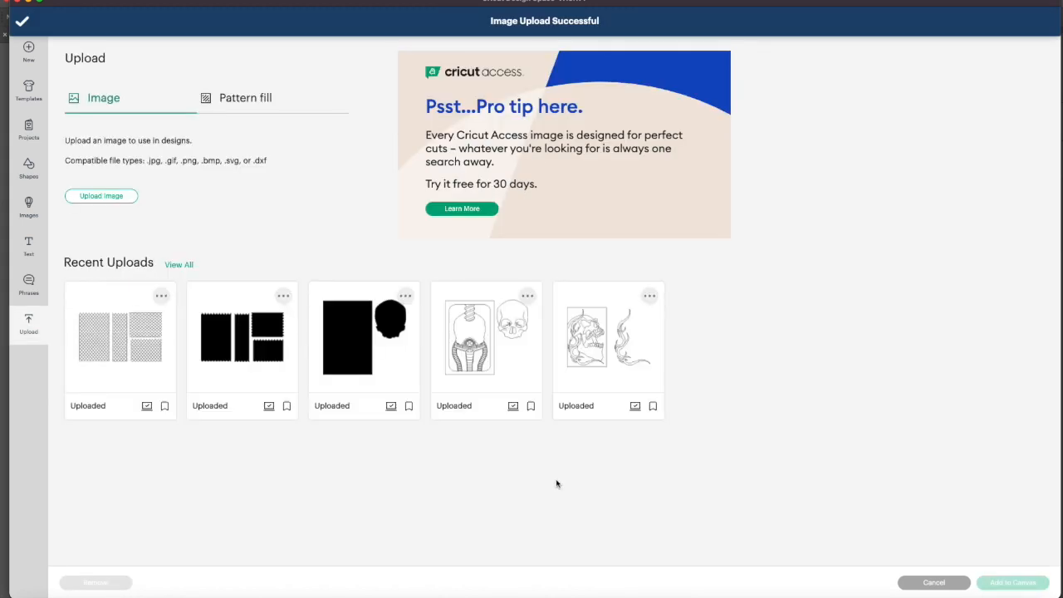
# Pick the Fish Scale SET upload from Recent Uploads for the canvas
pyautogui.click(242, 336)
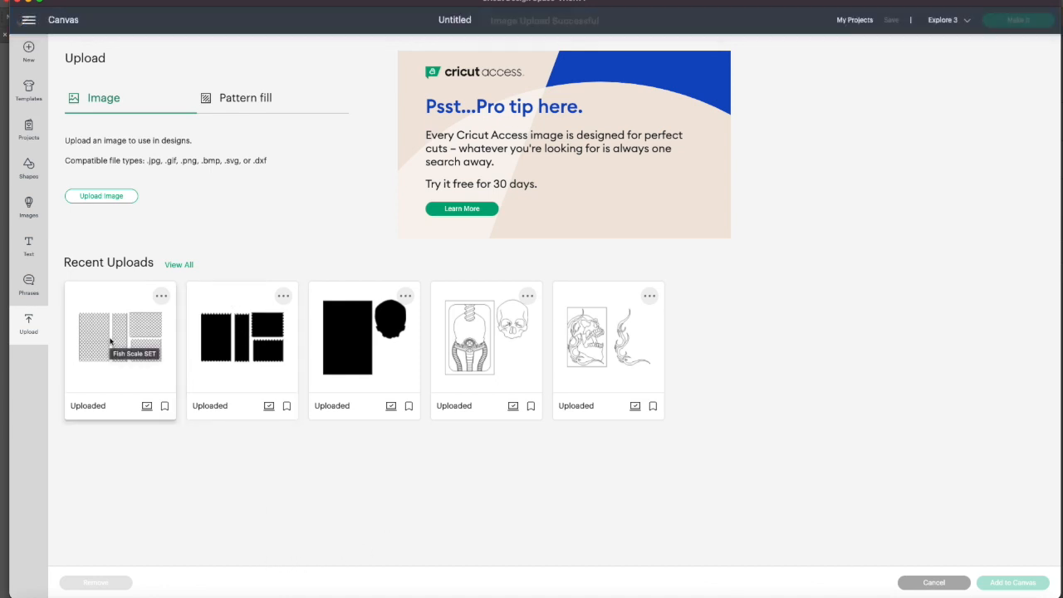
pyautogui.click(120, 335)
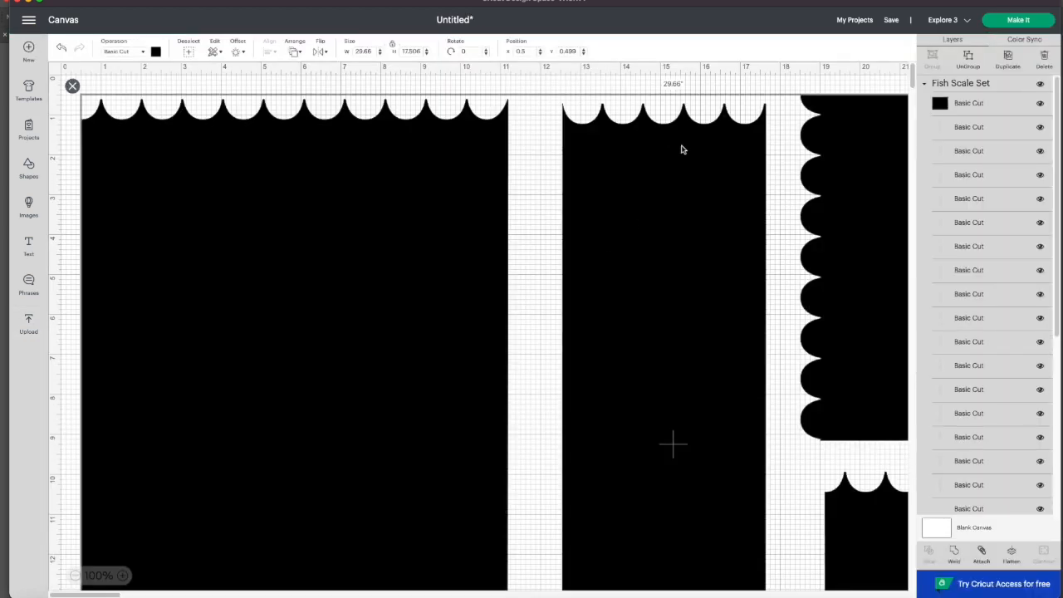
pyautogui.moveTo(231, 171)
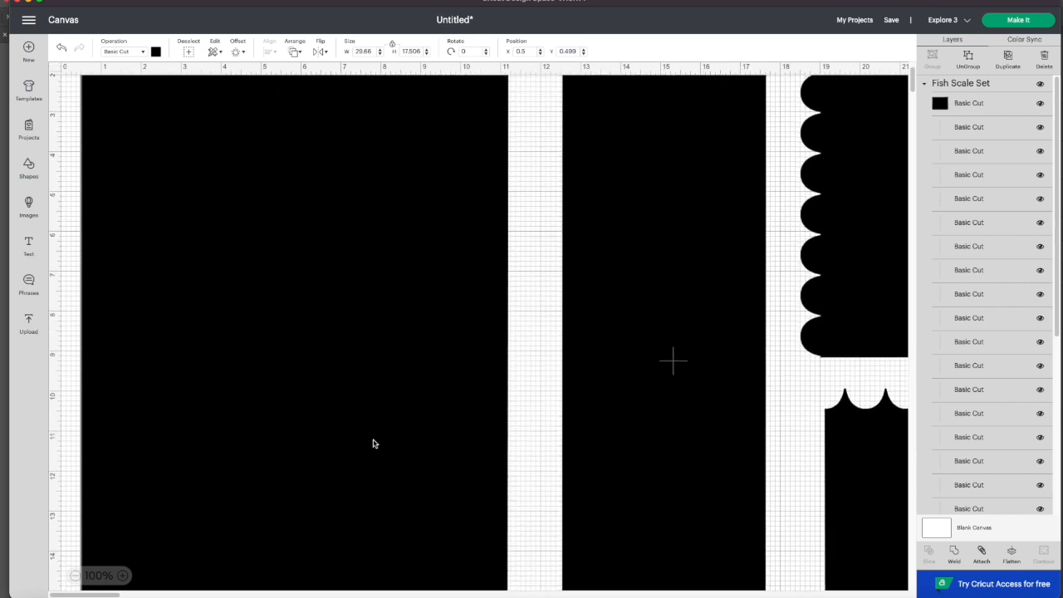
pyautogui.moveTo(317, 358)
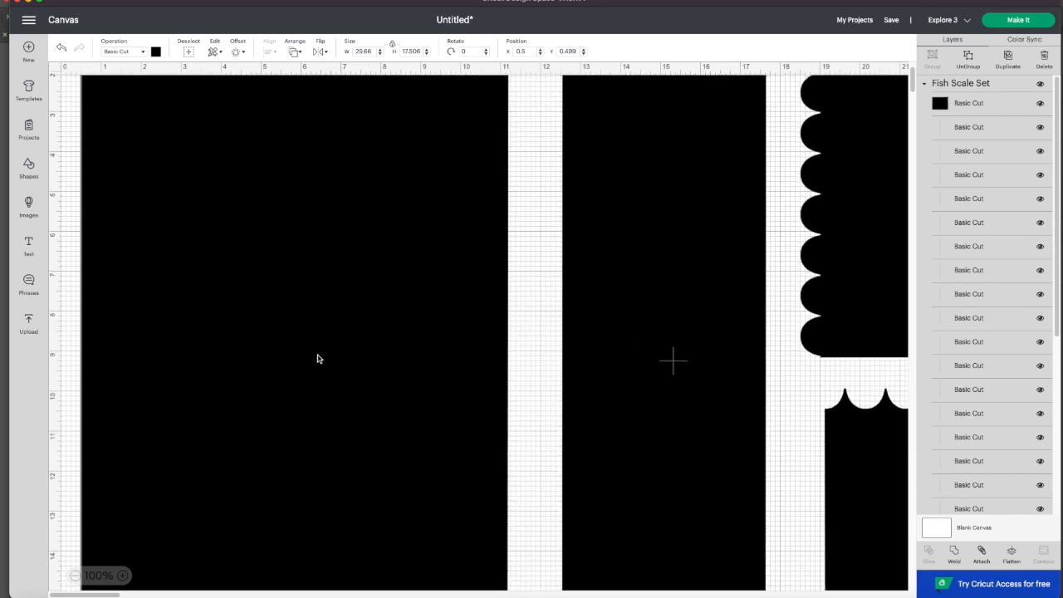
pyautogui.moveTo(608, 306)
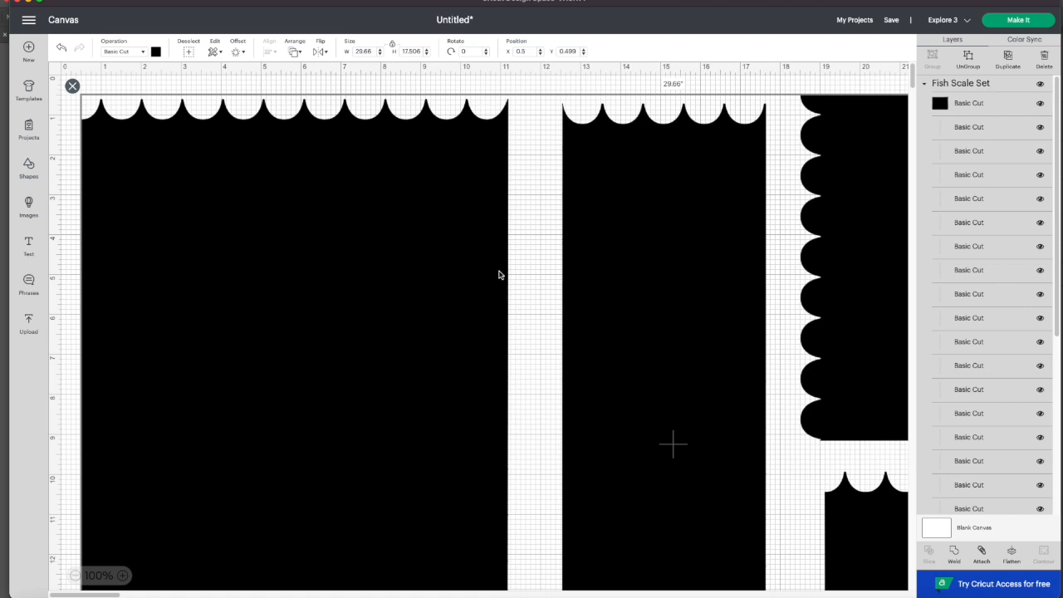
pyautogui.moveTo(514, 326)
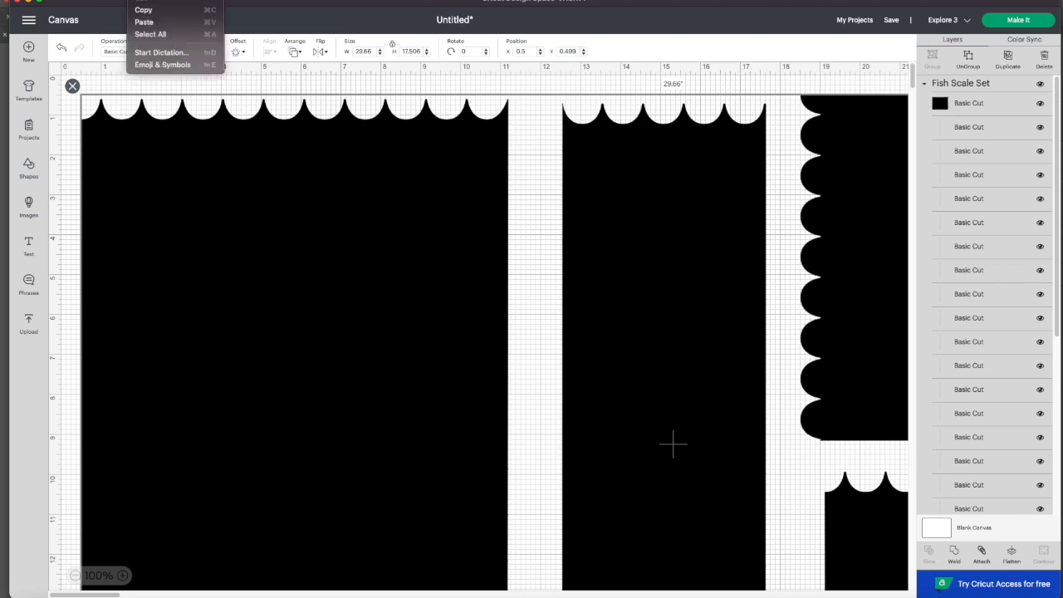
# Select every piece of the Fish Scale Set on the canvas and bring up its context actions
pyautogui.click(229, 279)
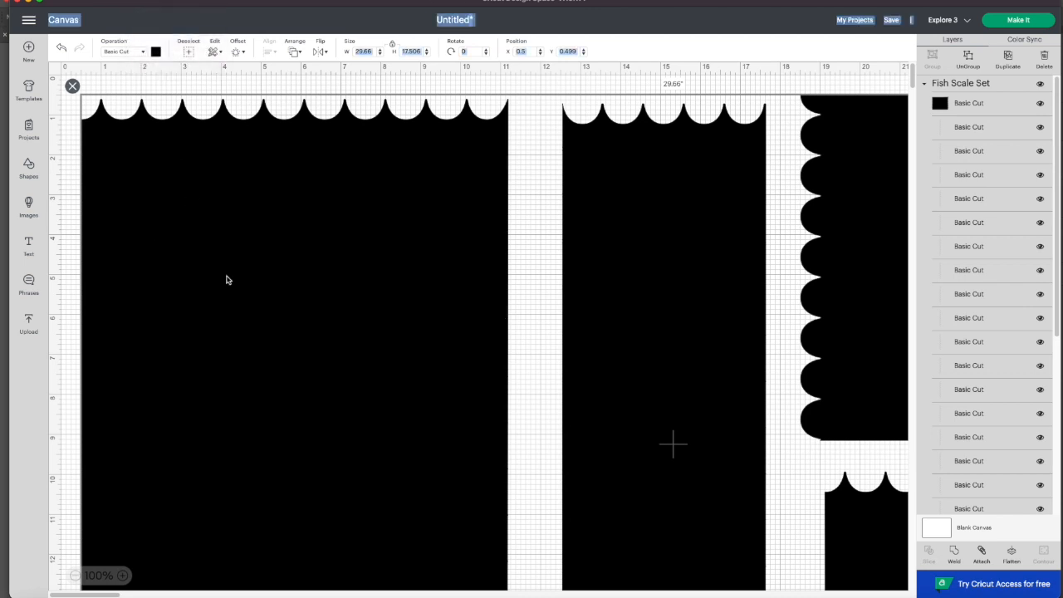
pyautogui.rightClick(229, 279)
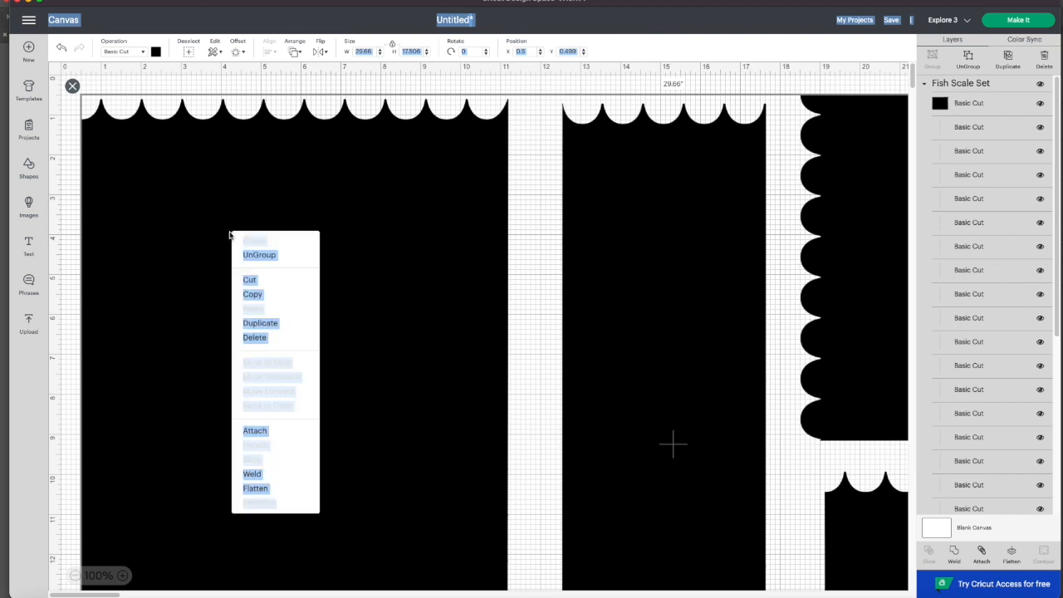
pyautogui.moveTo(259, 255)
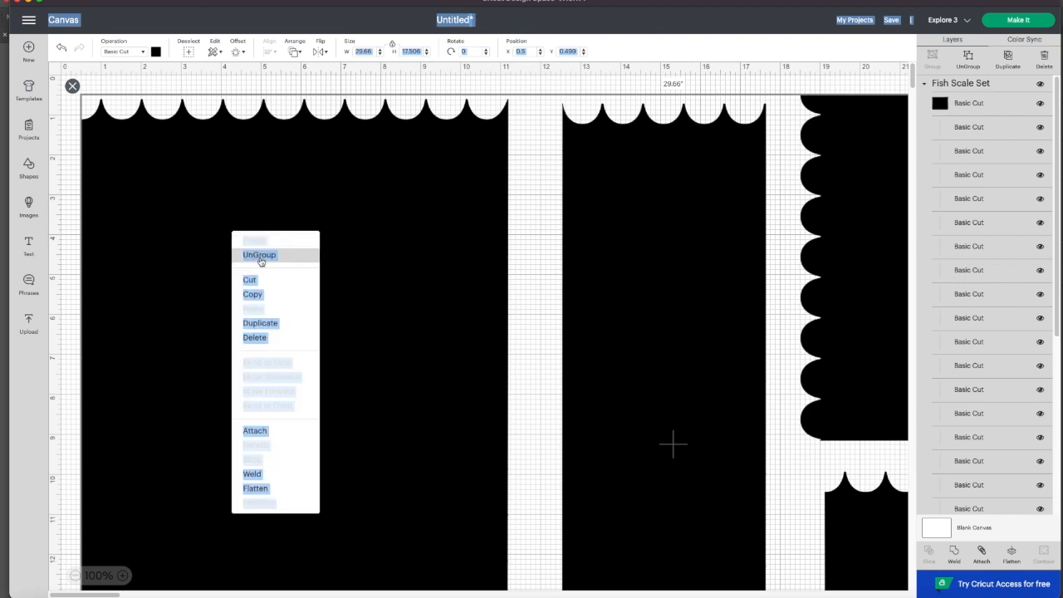
# Ungroup the set, recolour the large left panel white and send it behind its scale cut lines
pyautogui.click(259, 256)
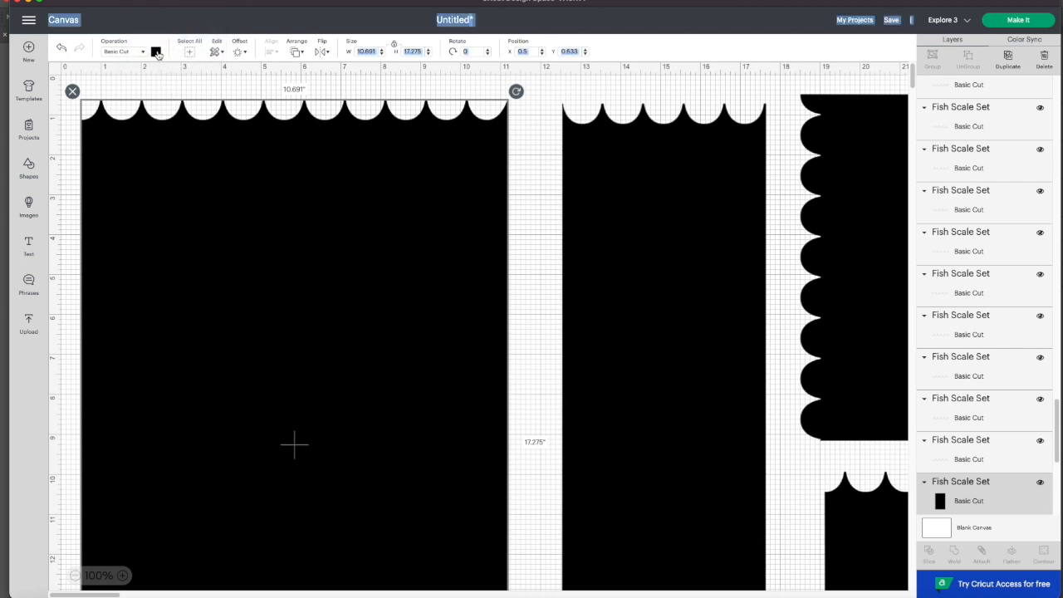
pyautogui.click(156, 51)
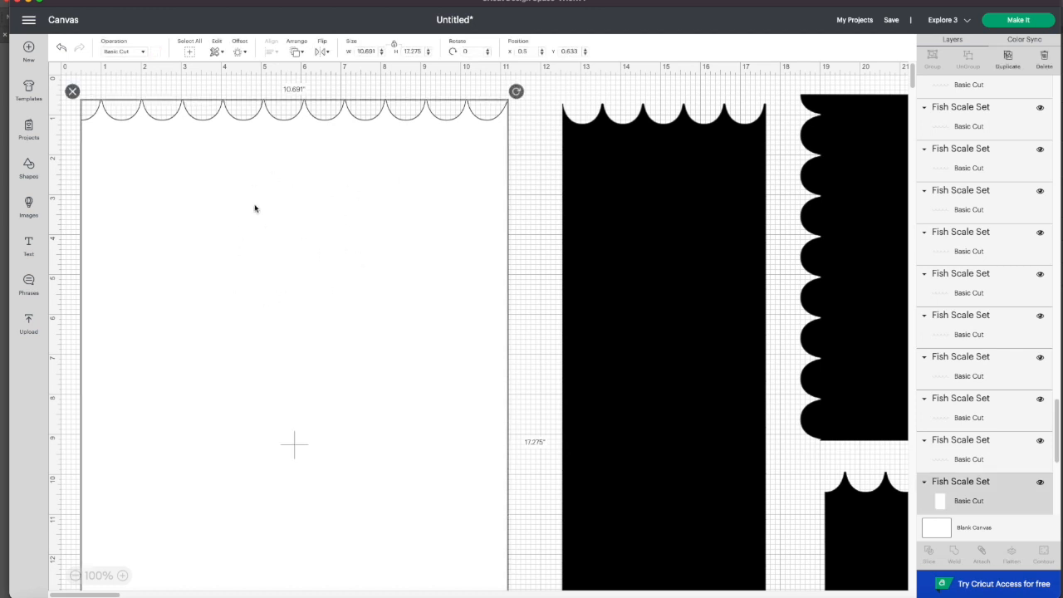
pyautogui.rightClick(255, 192)
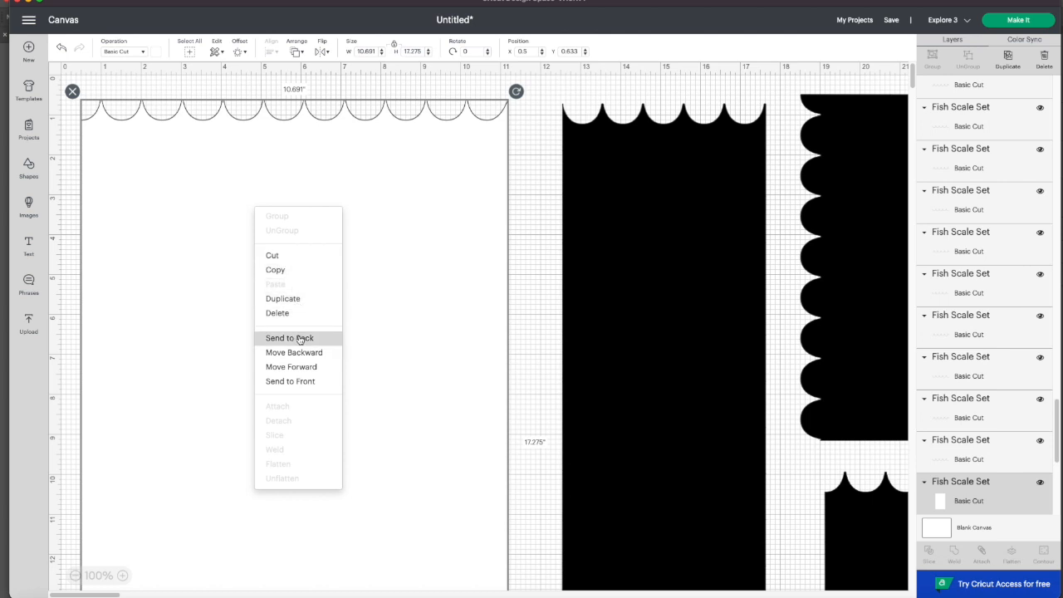
pyautogui.click(289, 338)
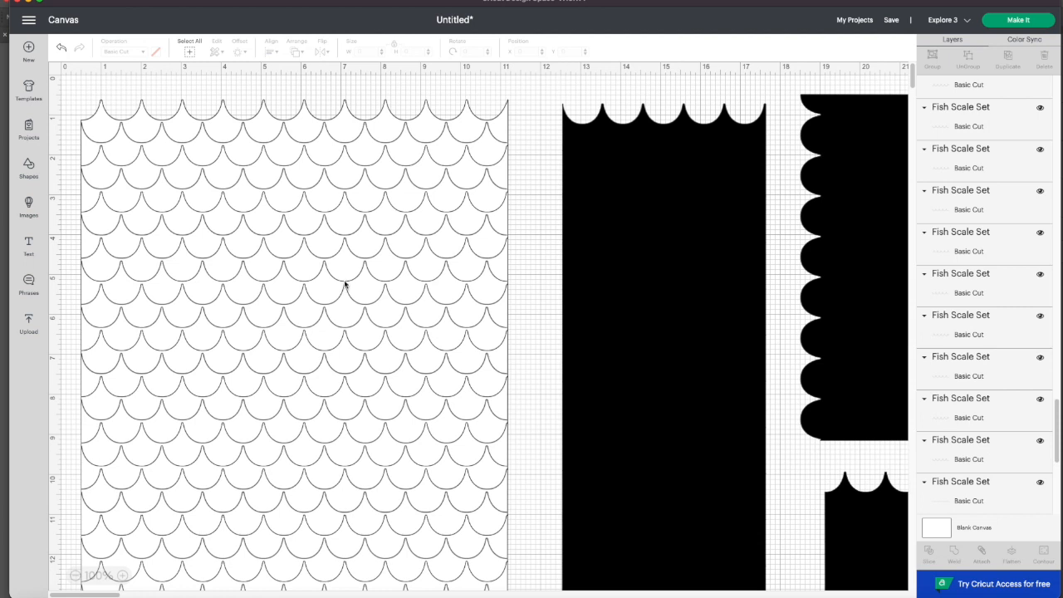
pyautogui.moveTo(512, 216)
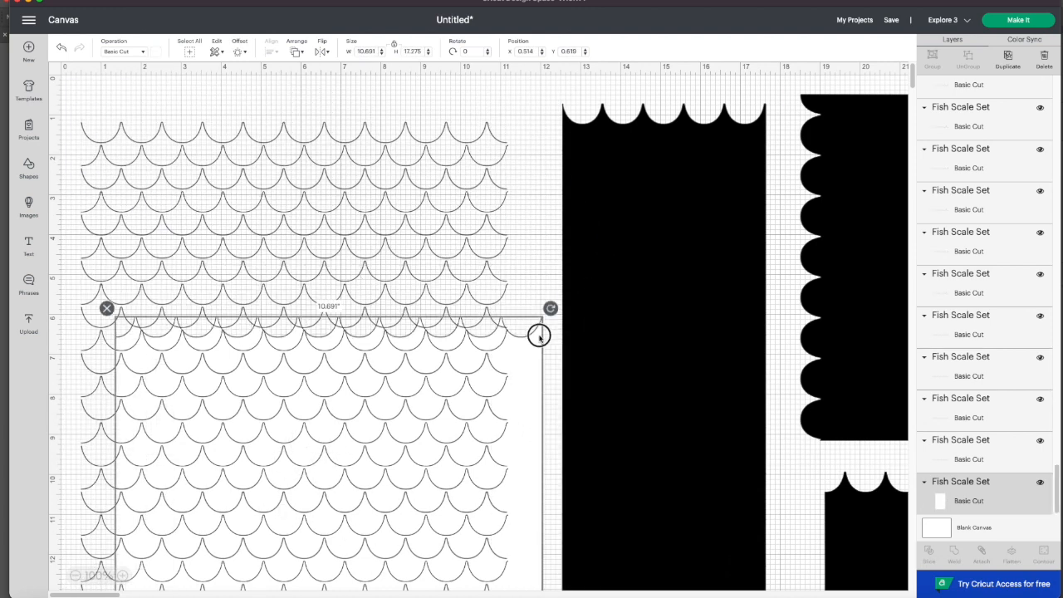
pyautogui.click(535, 119)
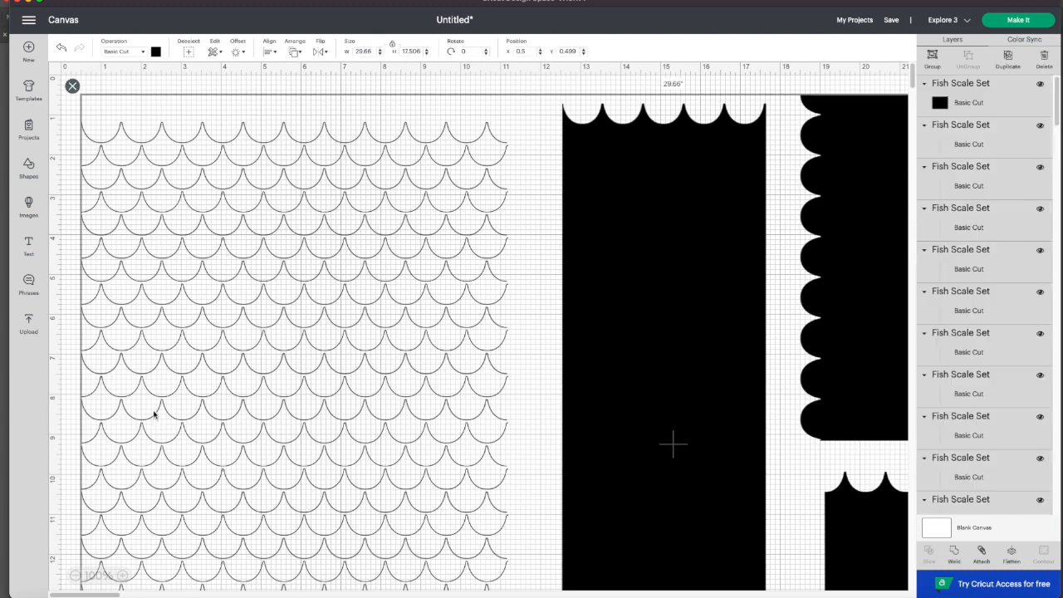
# Recolour the middle panel's fill gray and send it to the back behind its scale cut lines
pyautogui.rightClick(618, 231)
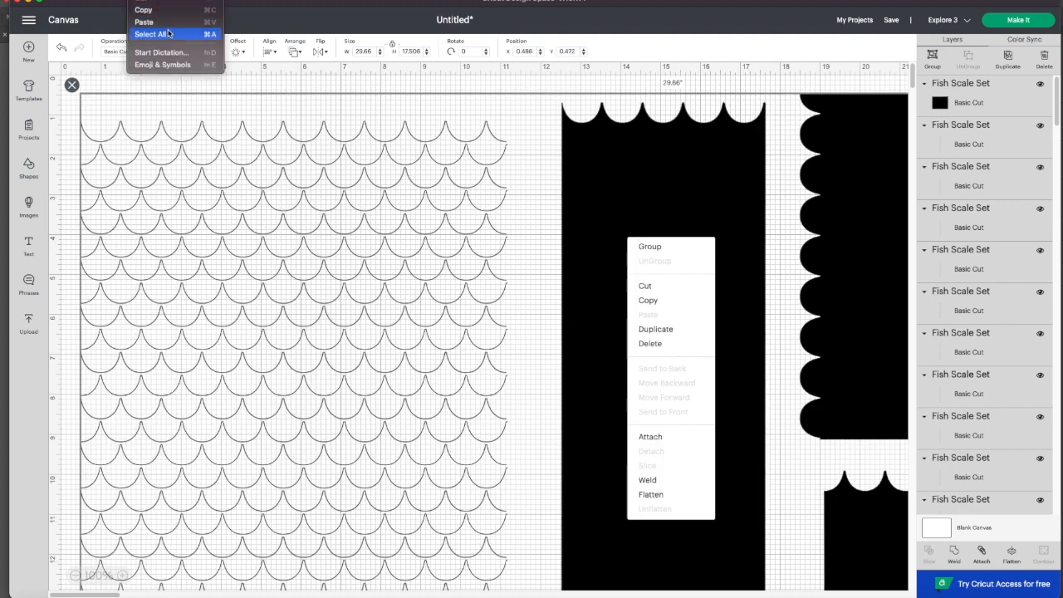
pyautogui.click(151, 33)
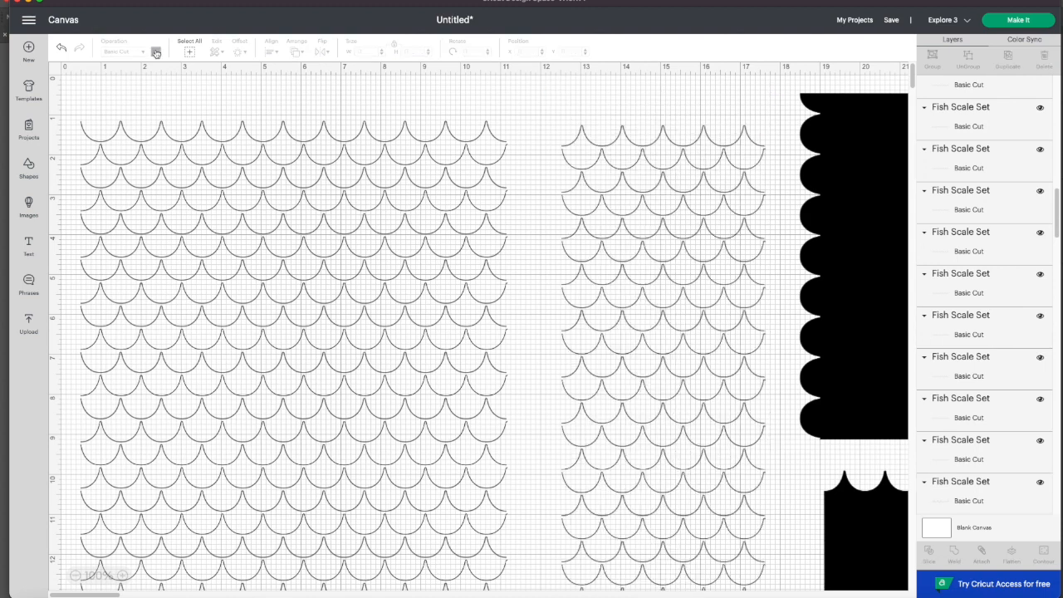
pyautogui.click(157, 52)
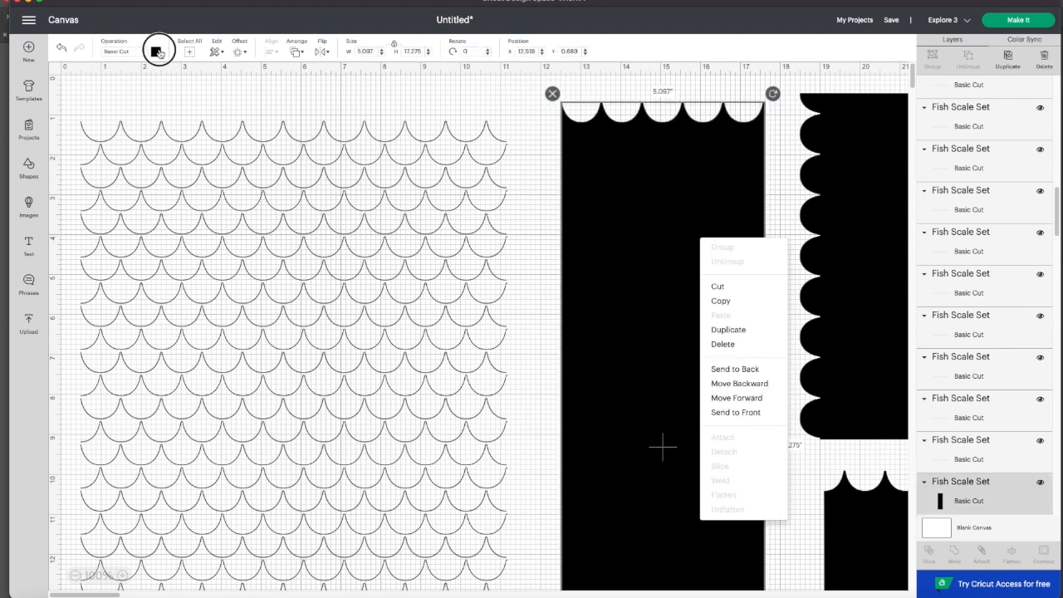
pyautogui.click(156, 51)
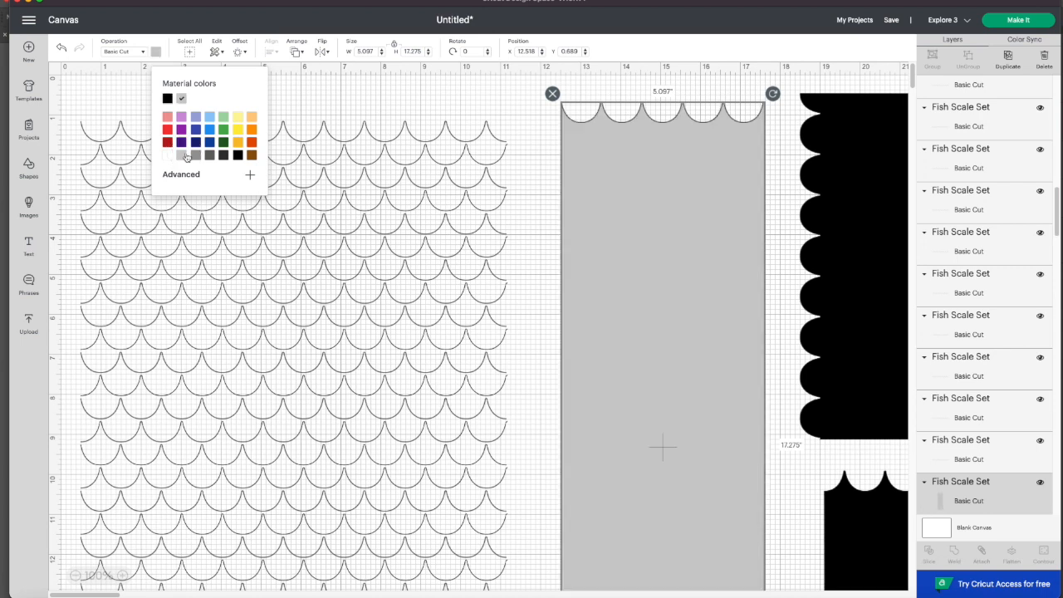
pyautogui.rightClick(661, 157)
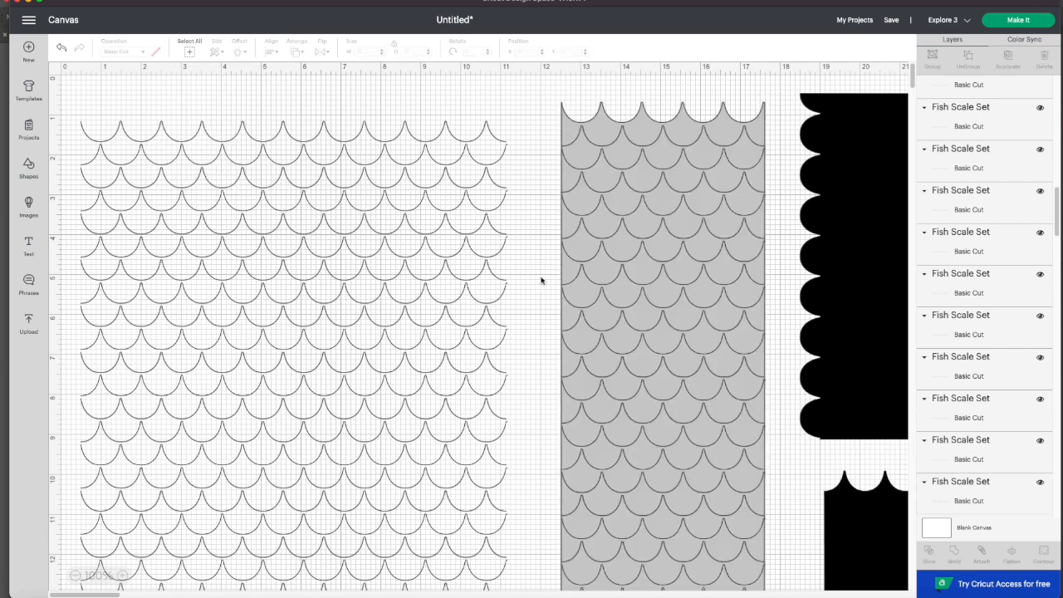
pyautogui.scroll(-3)
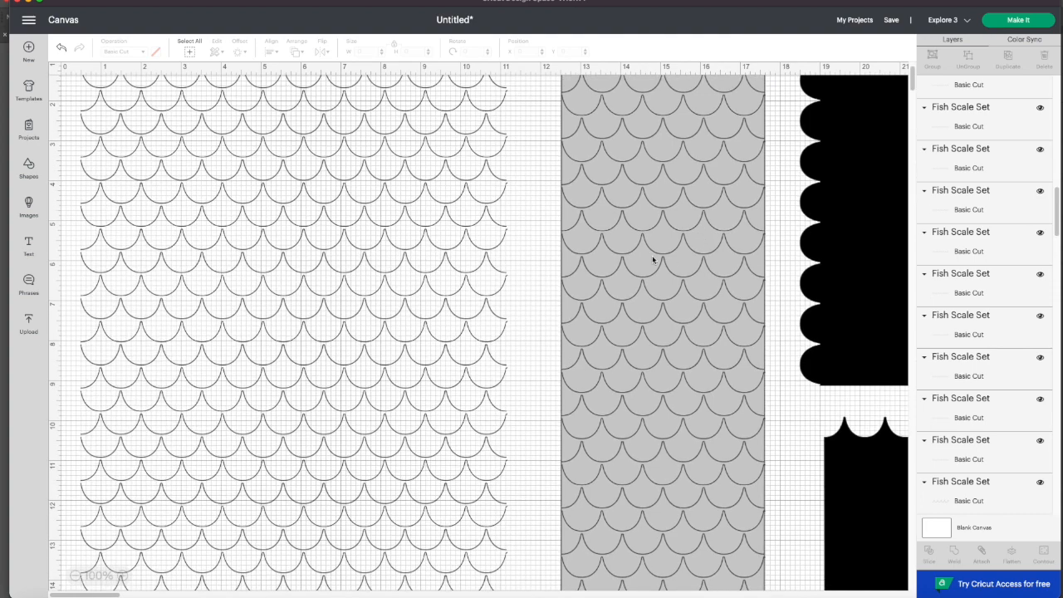
pyautogui.scroll(-3)
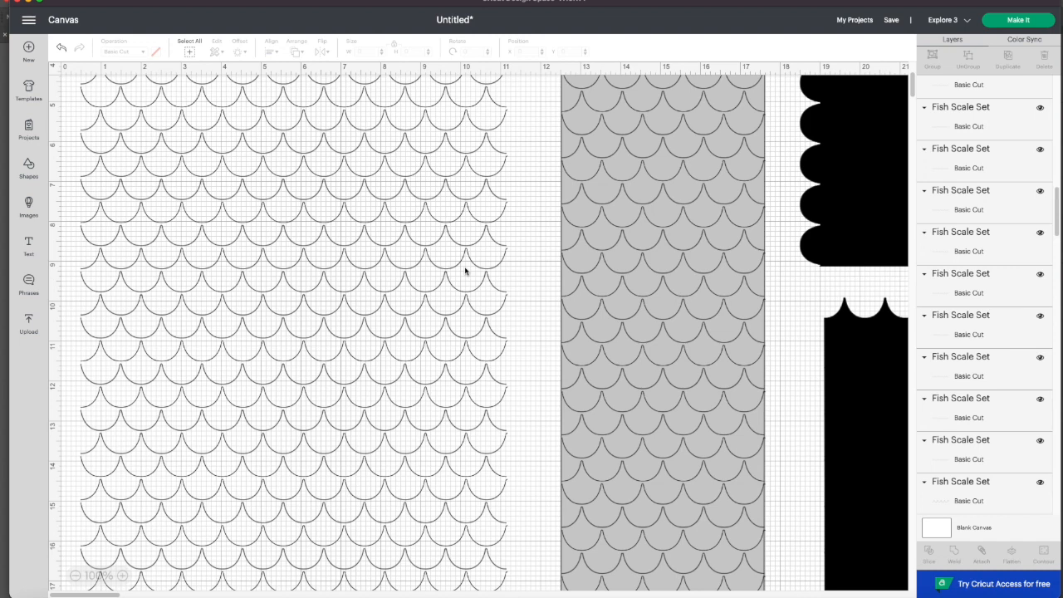
pyautogui.moveTo(28, 322)
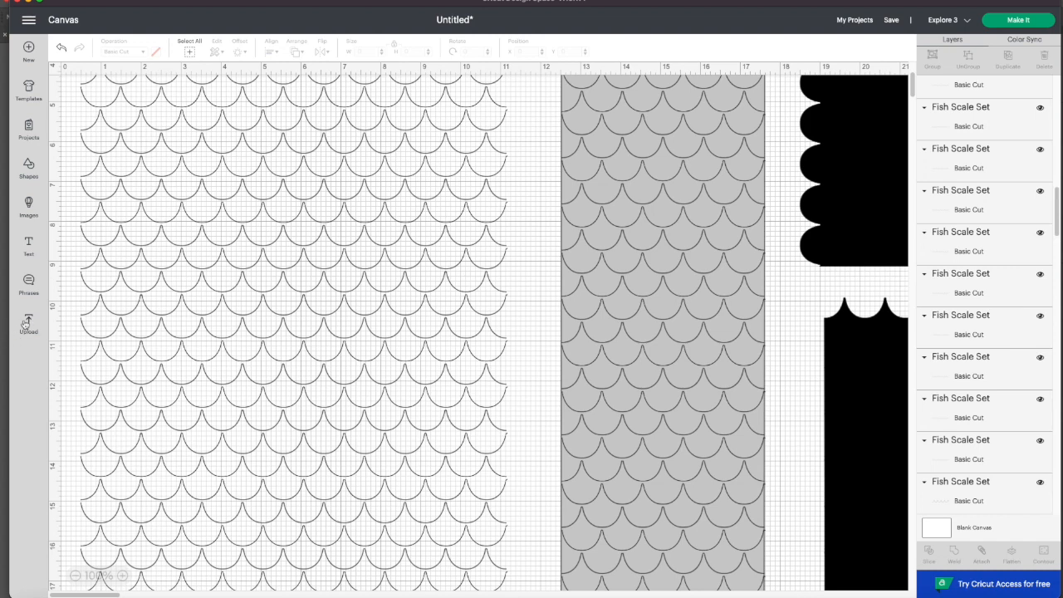
# Add the uploaded solid panel fill shapes from Recent Uploads to the canvas
pyautogui.click(28, 324)
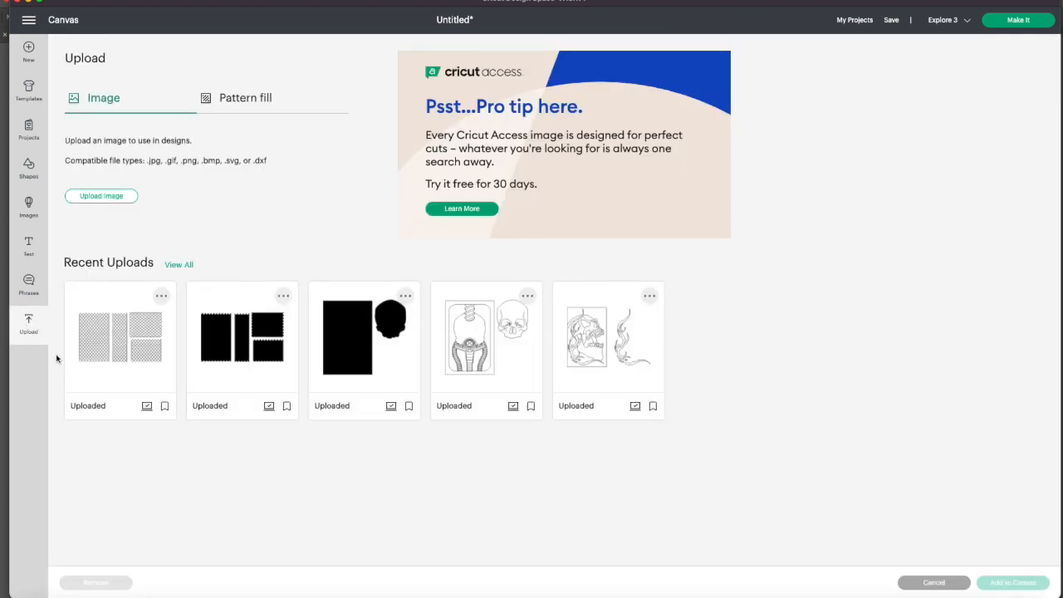
pyautogui.click(243, 341)
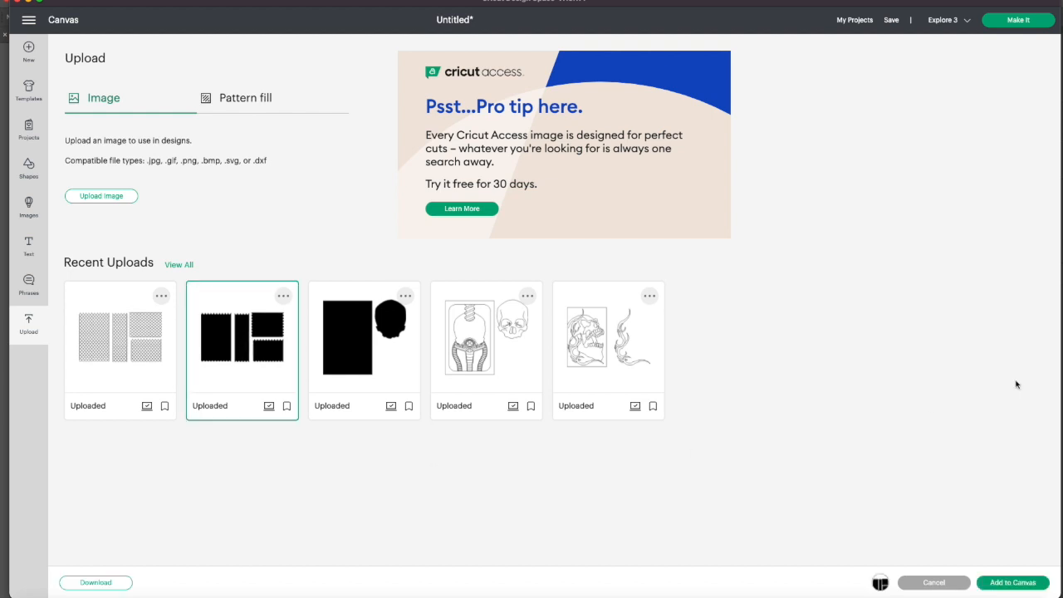
pyautogui.click(1013, 581)
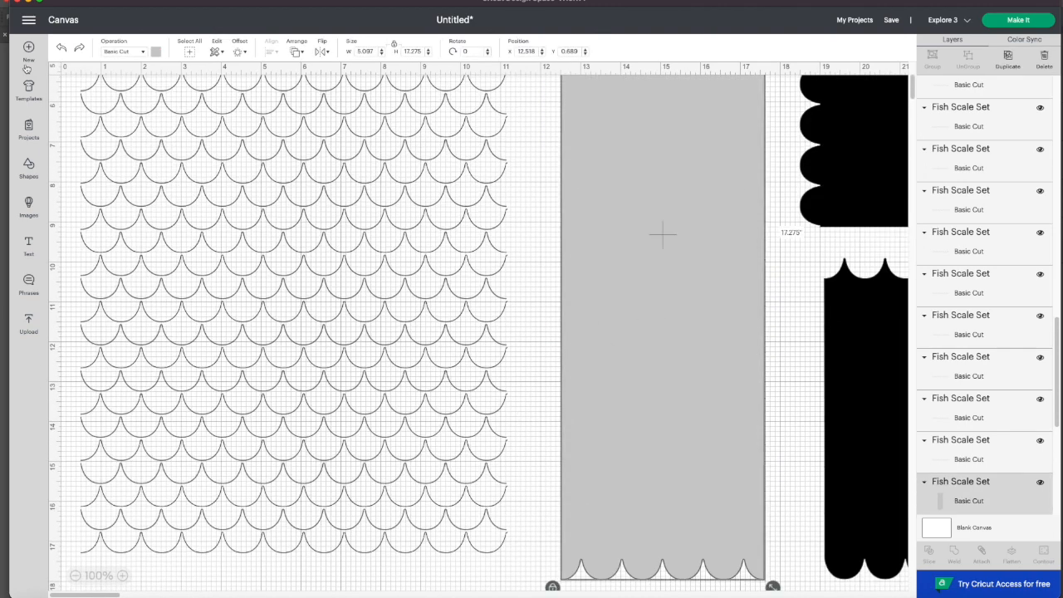
# Send the gray panel behind its scale lines and select the lower black fill panel
pyautogui.rightClick(661, 236)
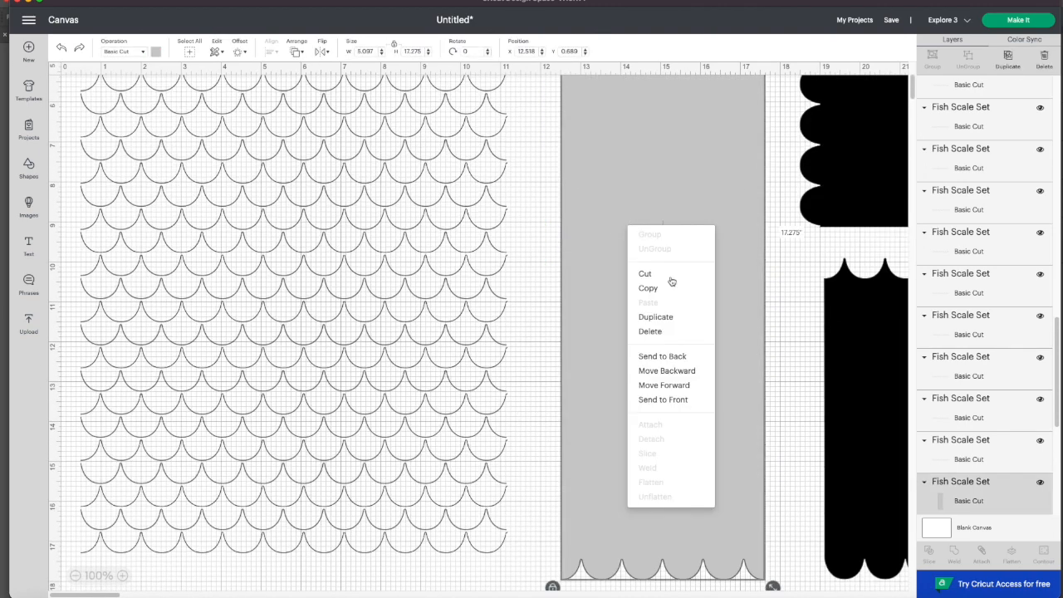
pyautogui.click(864, 384)
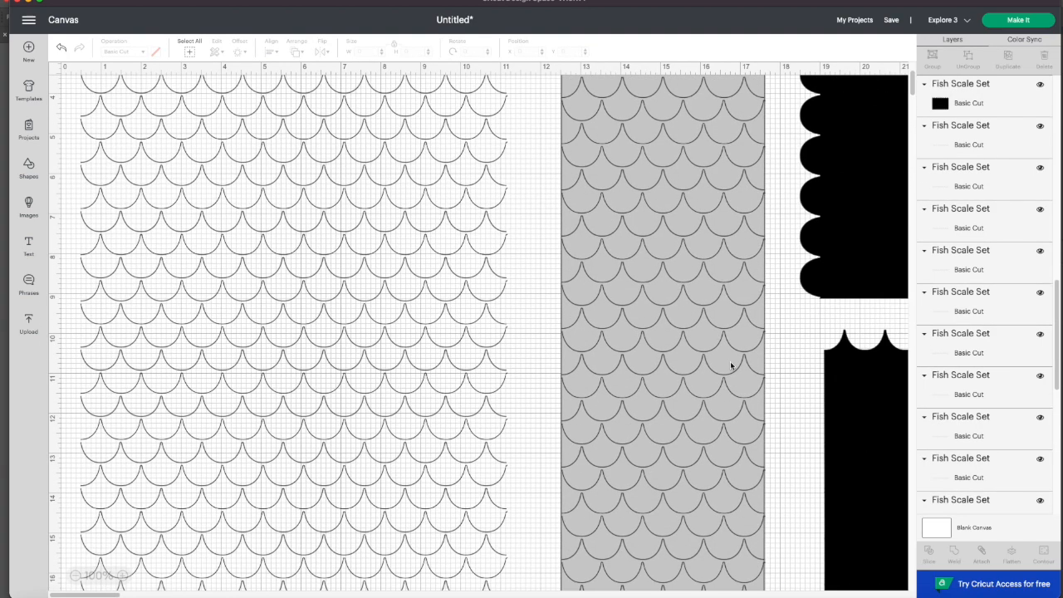
pyautogui.click(863, 374)
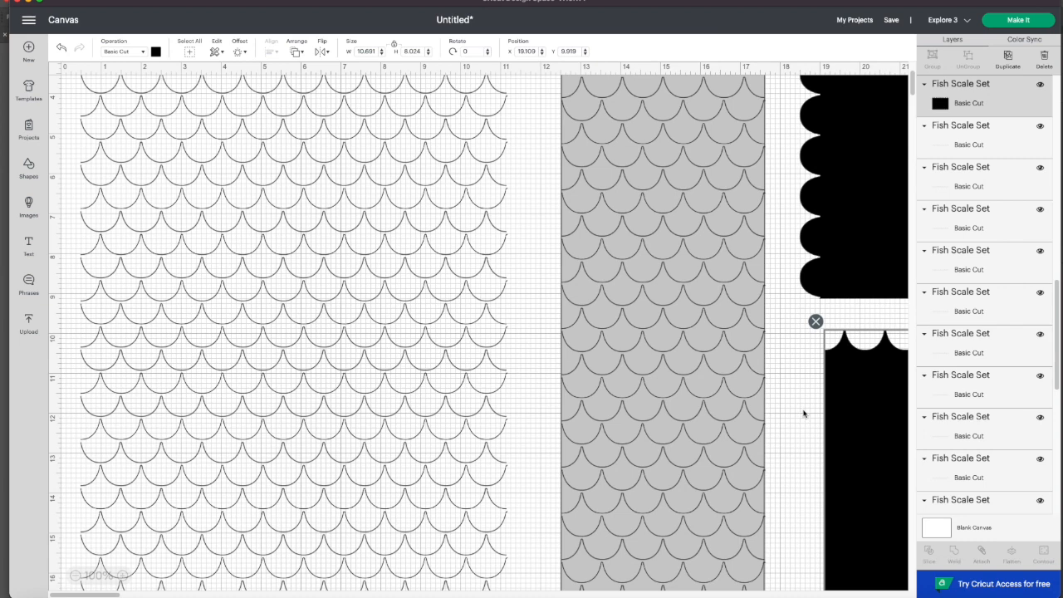
pyautogui.moveTo(469, 249)
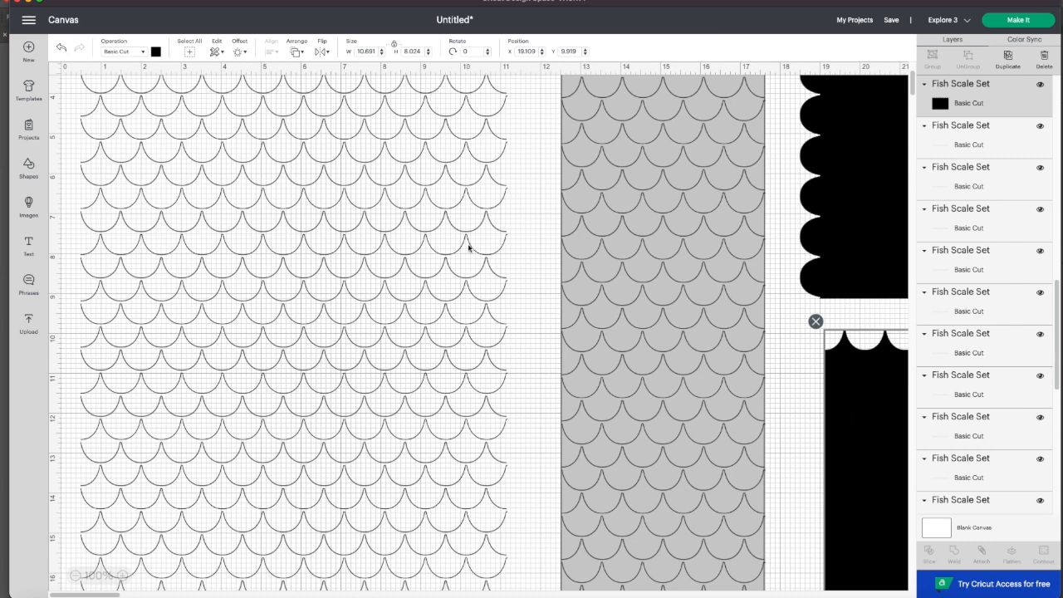
pyautogui.moveTo(666, 377)
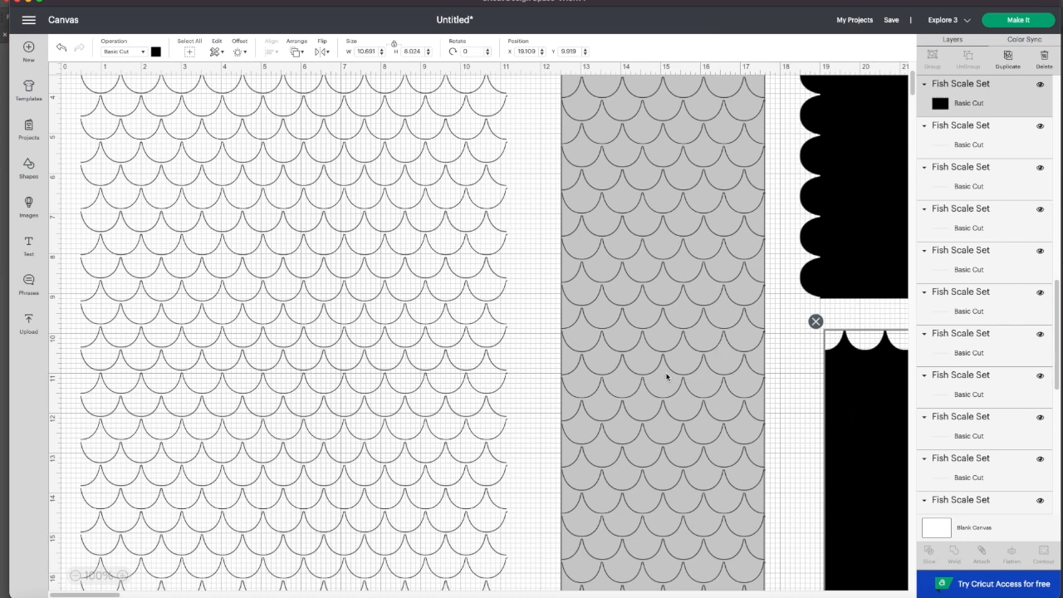
pyautogui.moveTo(528, 194)
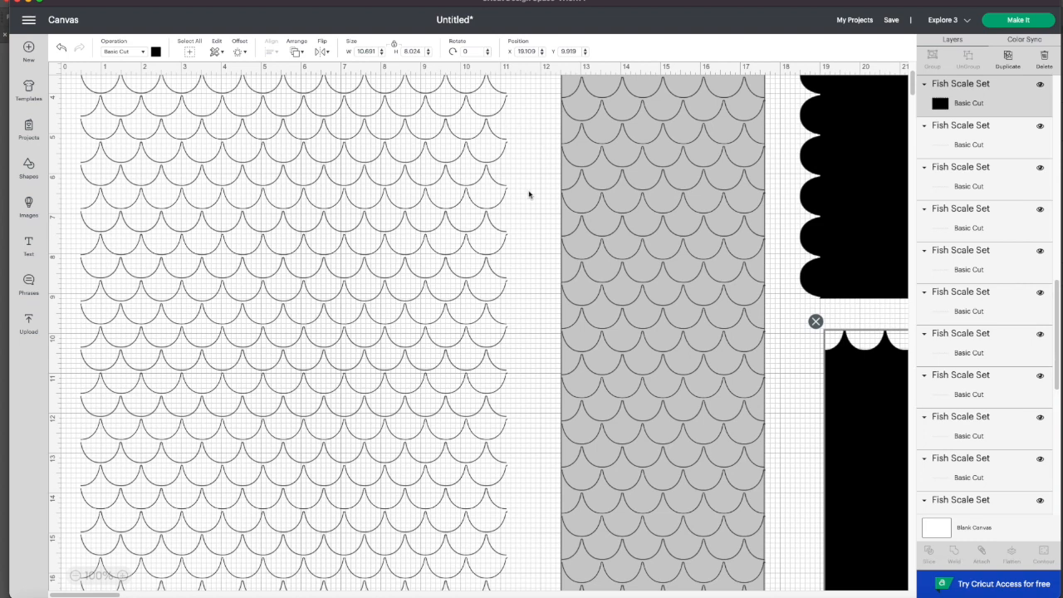
pyautogui.moveTo(882, 459)
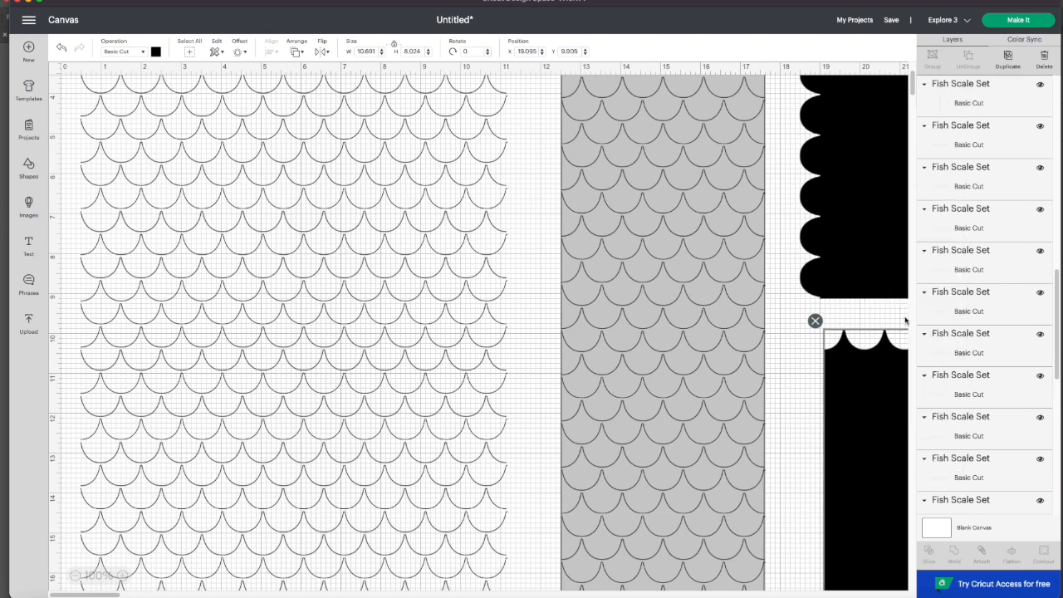
# Recolour the lower fill panel gray and the upper fill panel red from the colour swatch
pyautogui.click(156, 52)
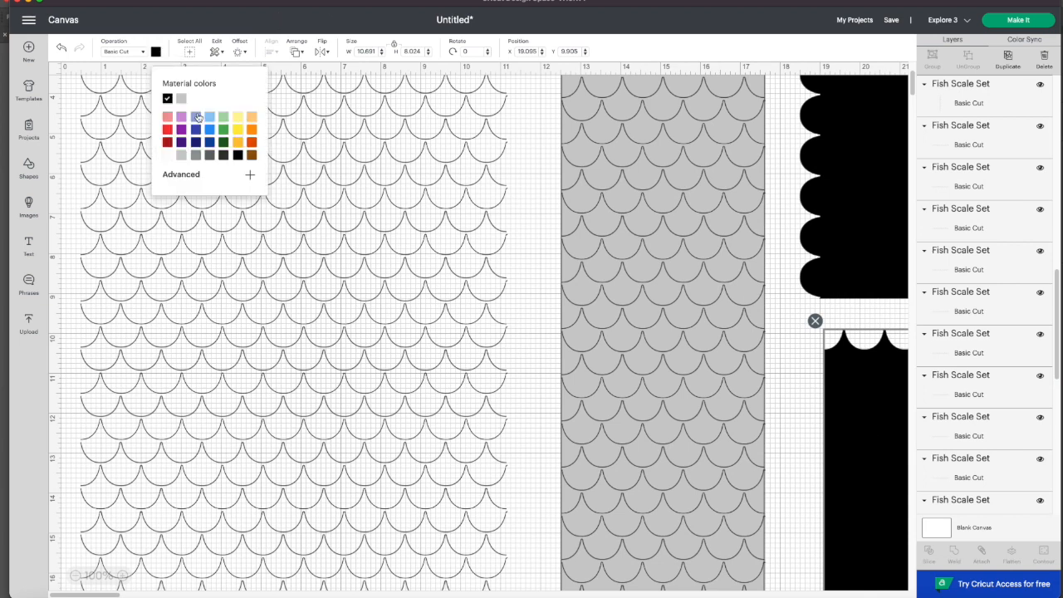
pyautogui.click(196, 98)
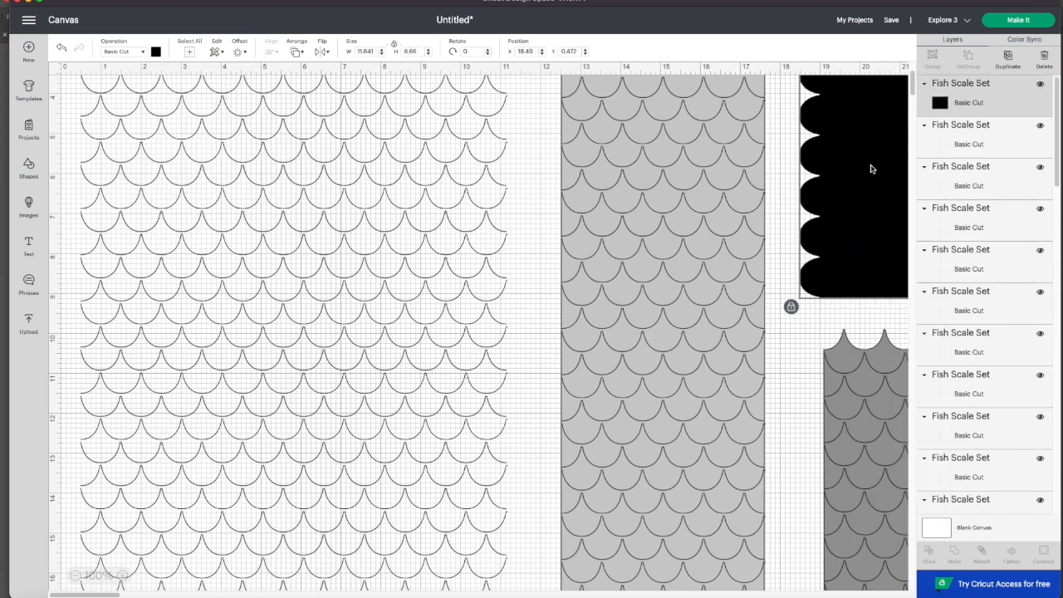
pyautogui.click(156, 50)
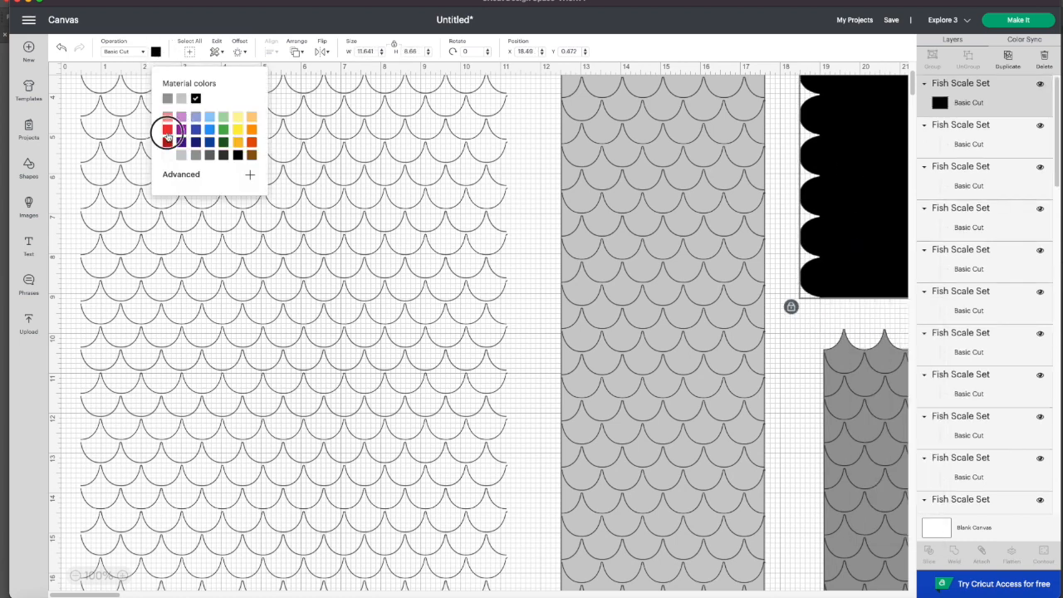
pyautogui.click(166, 130)
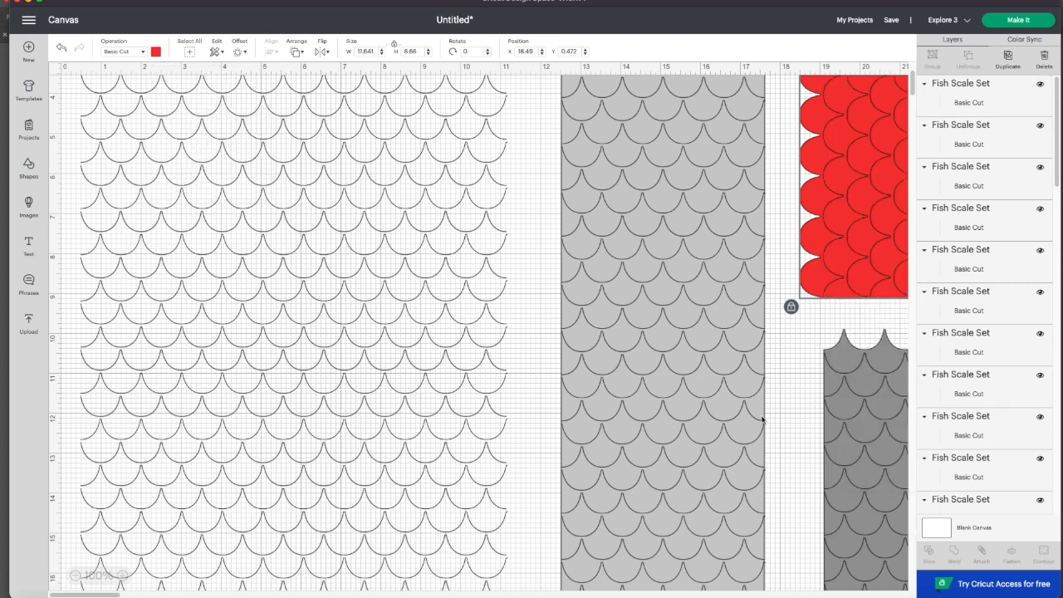
pyautogui.moveTo(500, 310)
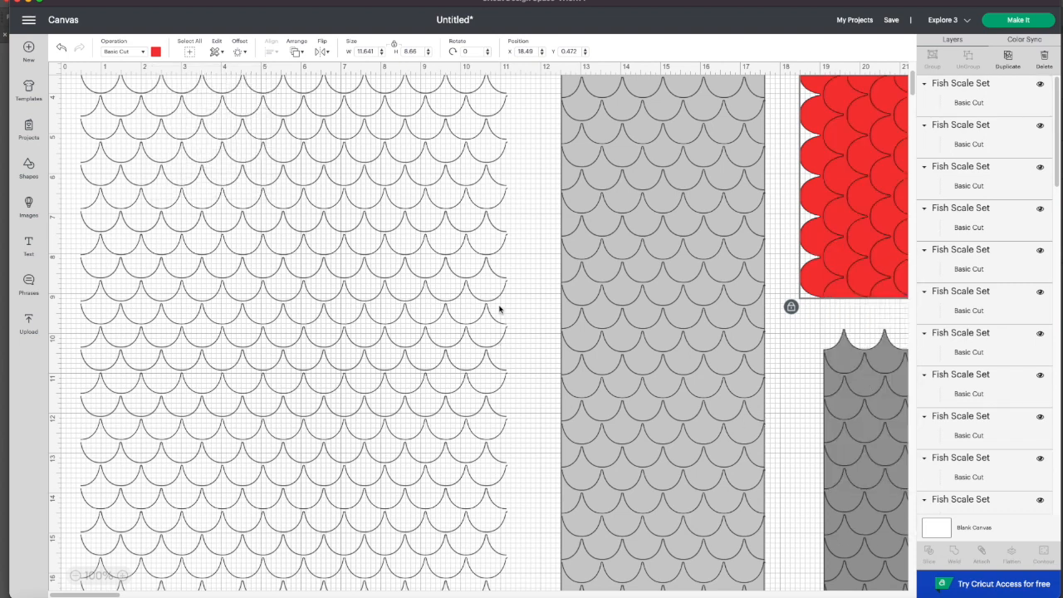
pyautogui.moveTo(421, 508)
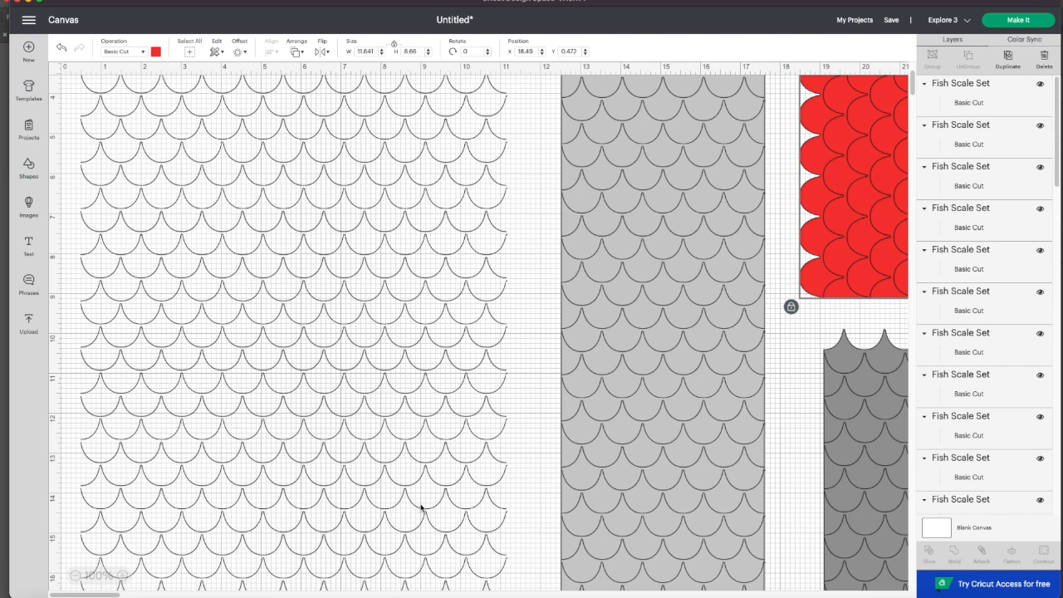
pyautogui.moveTo(584, 448)
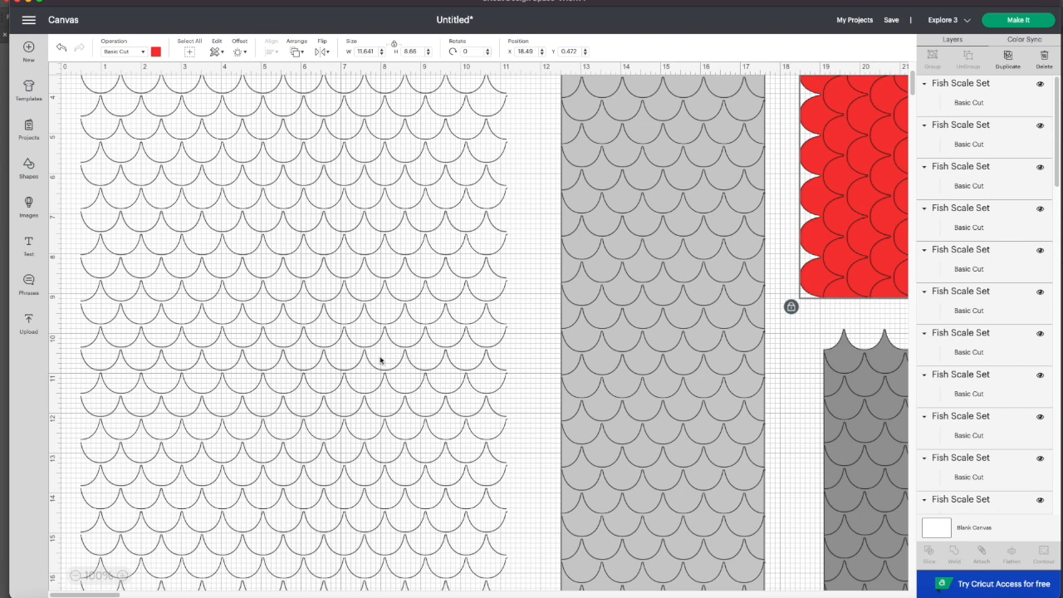
pyautogui.moveTo(302, 279)
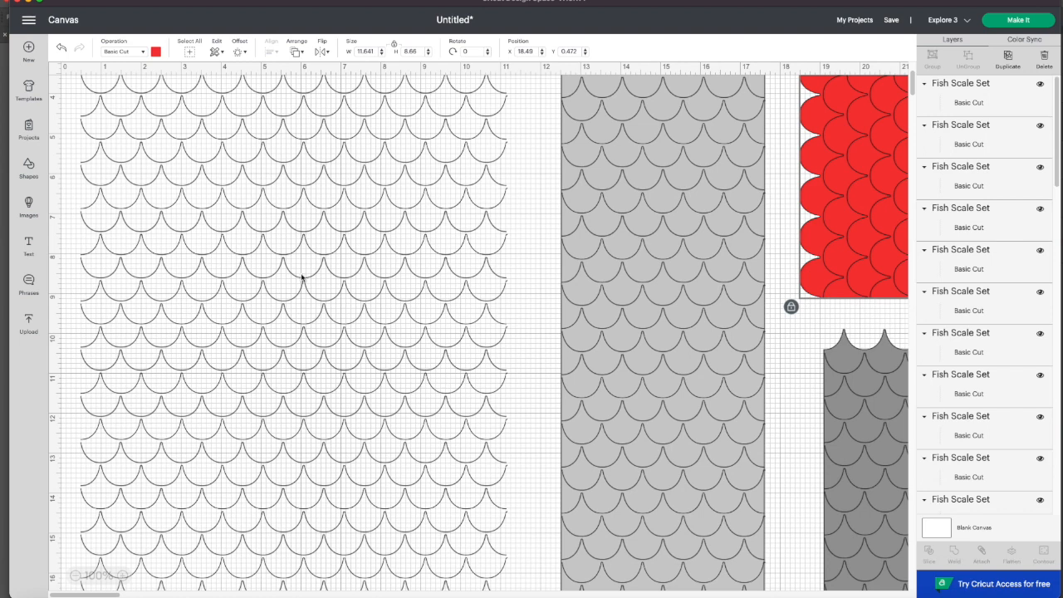
pyautogui.moveTo(490, 267)
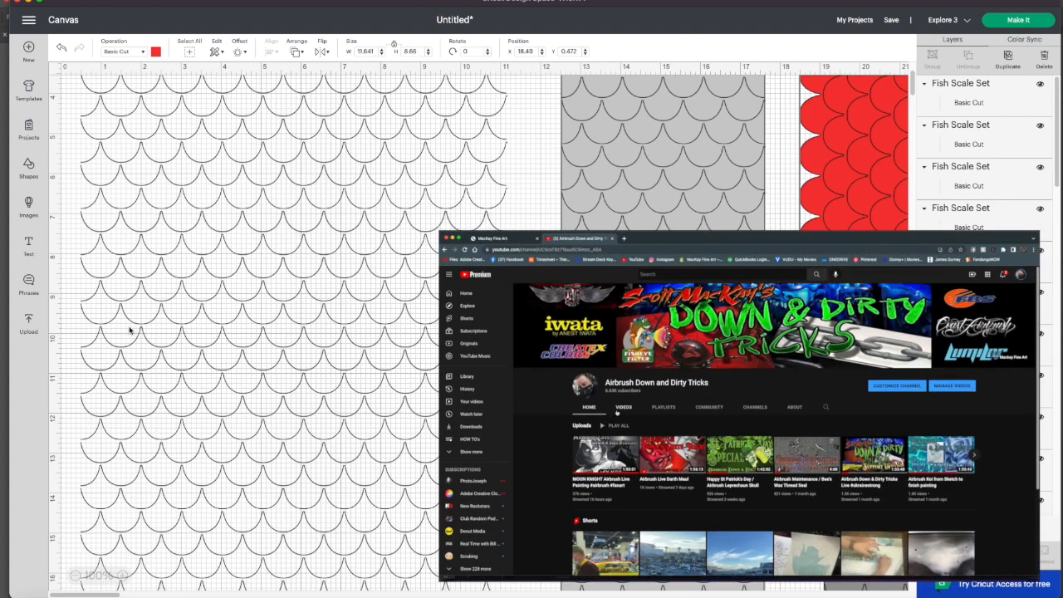
# Scroll the airbrush channel's videos, go to its store site and scroll through the product downloads
pyautogui.scroll(-3)
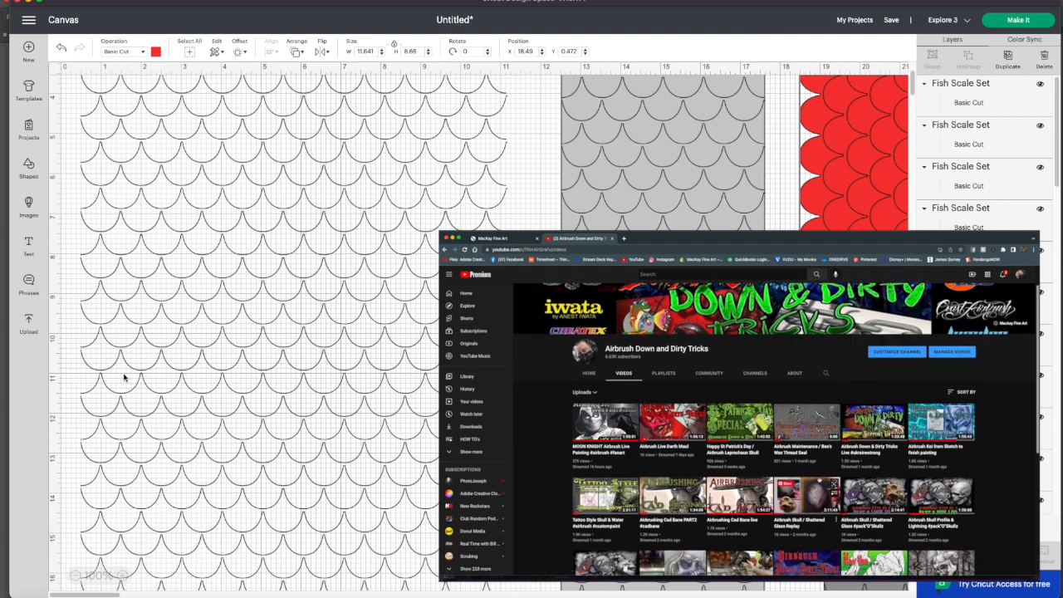
pyautogui.scroll(-3)
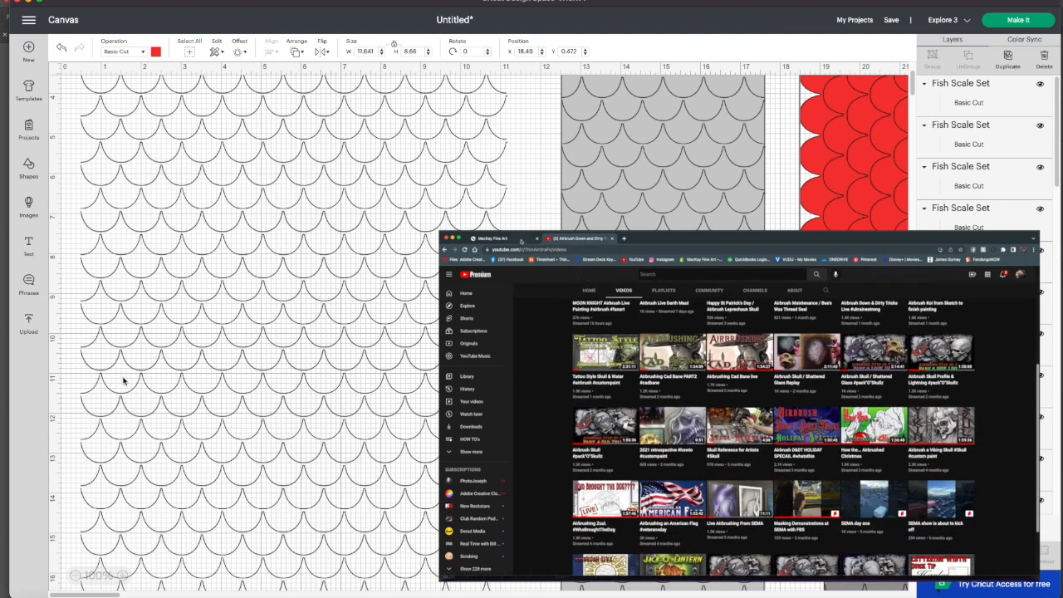
pyautogui.click(491, 239)
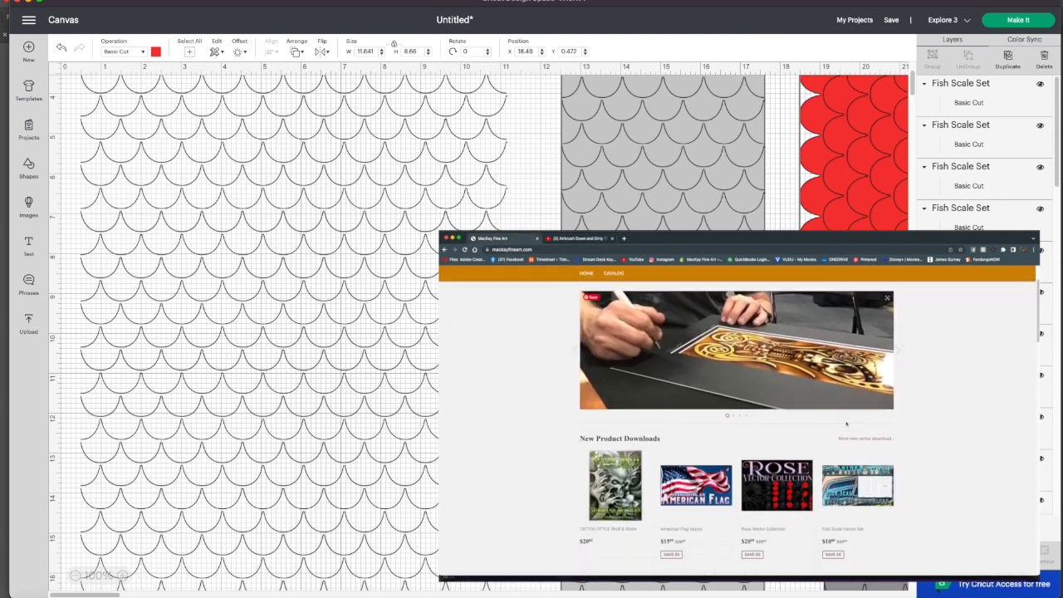
pyautogui.scroll(-3)
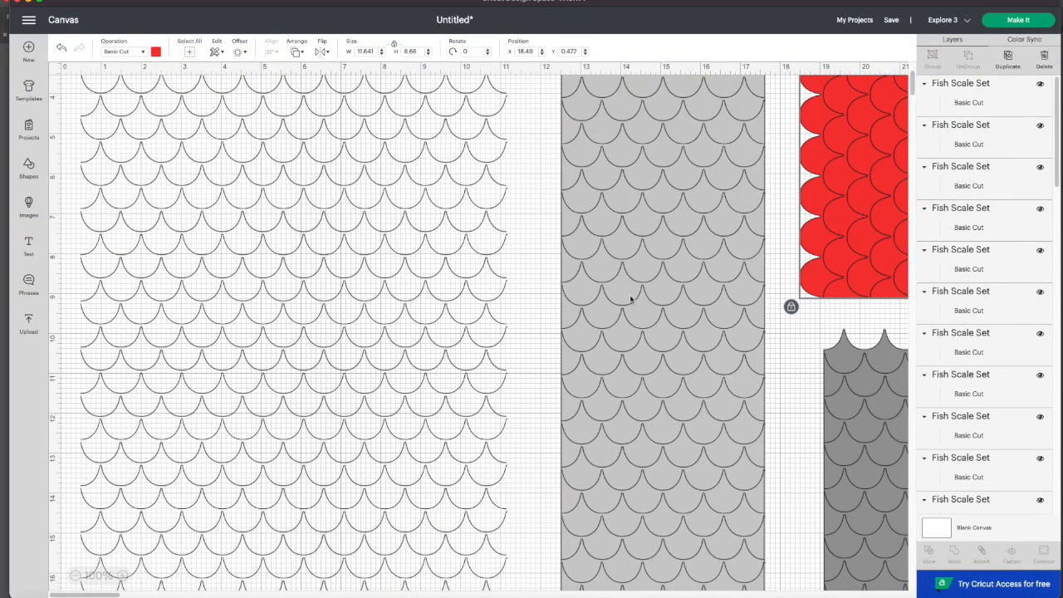
pyautogui.moveTo(161, 323)
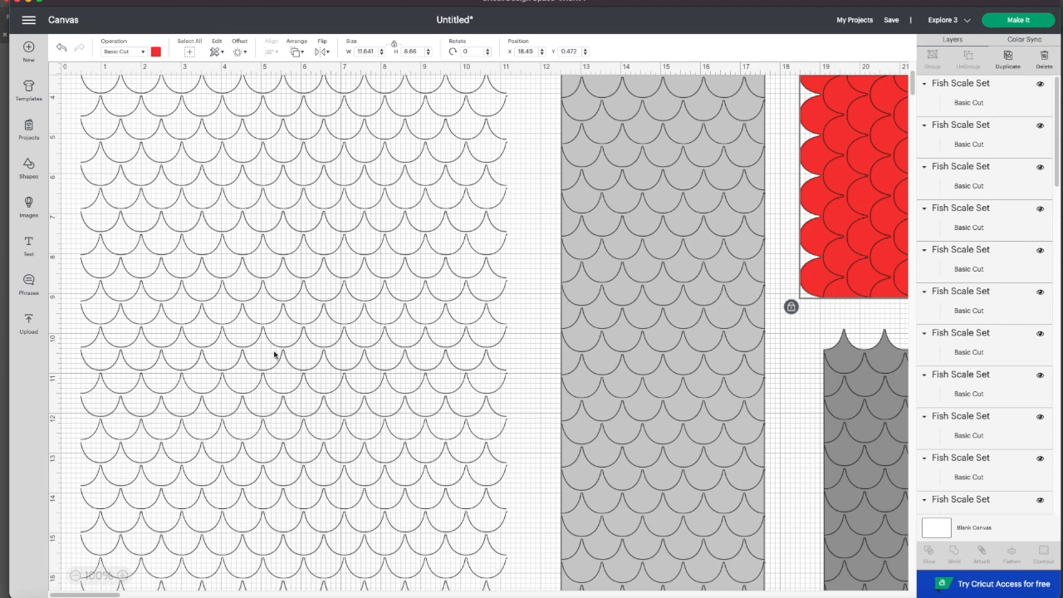
pyautogui.moveTo(282, 223)
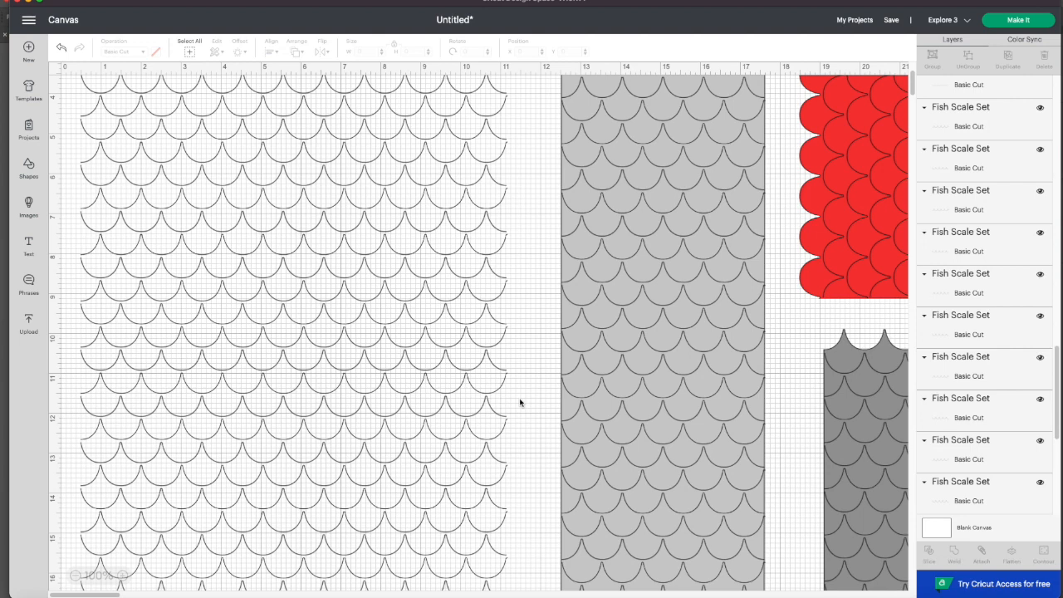
pyautogui.moveTo(983, 30)
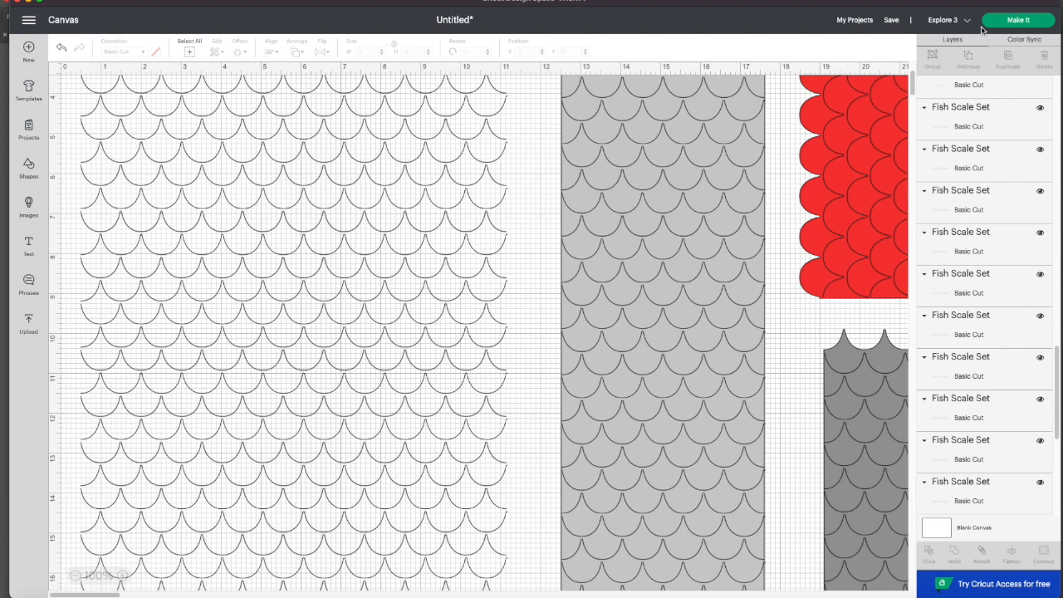
pyautogui.moveTo(595, 284)
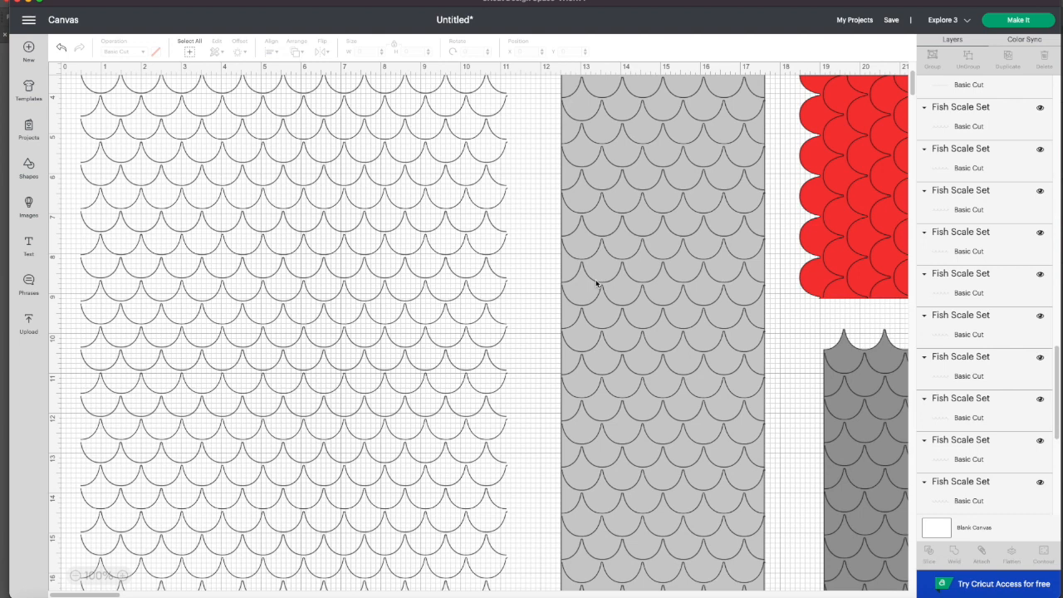
pyautogui.moveTo(787, 470)
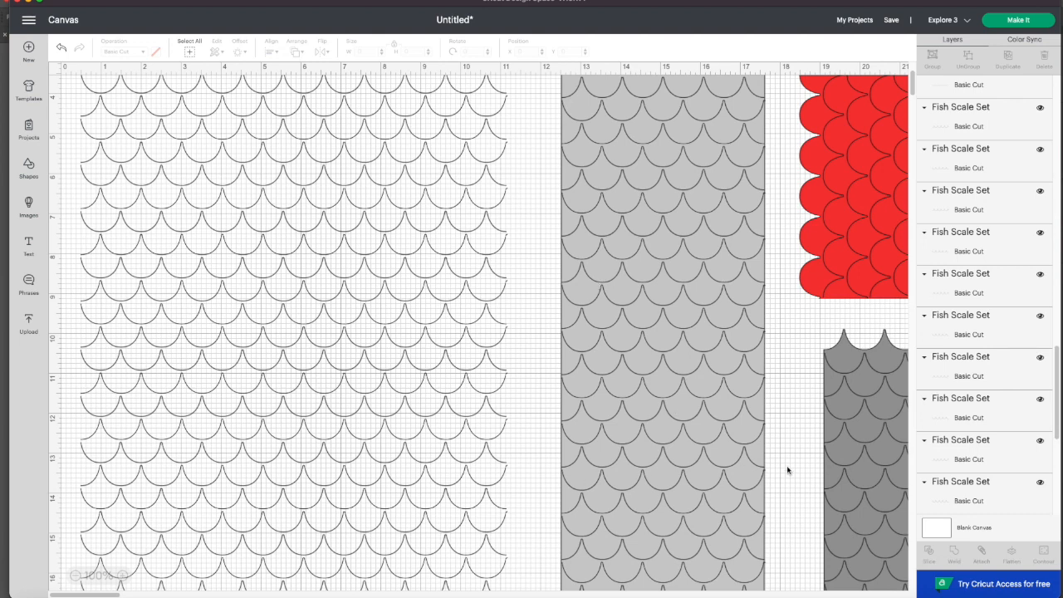
pyautogui.moveTo(721, 412)
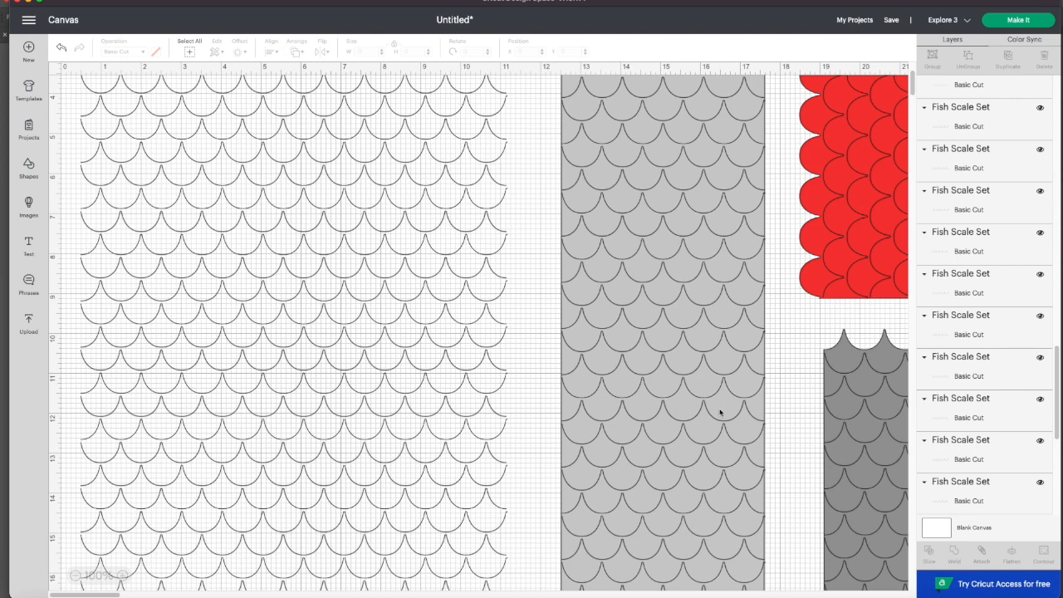